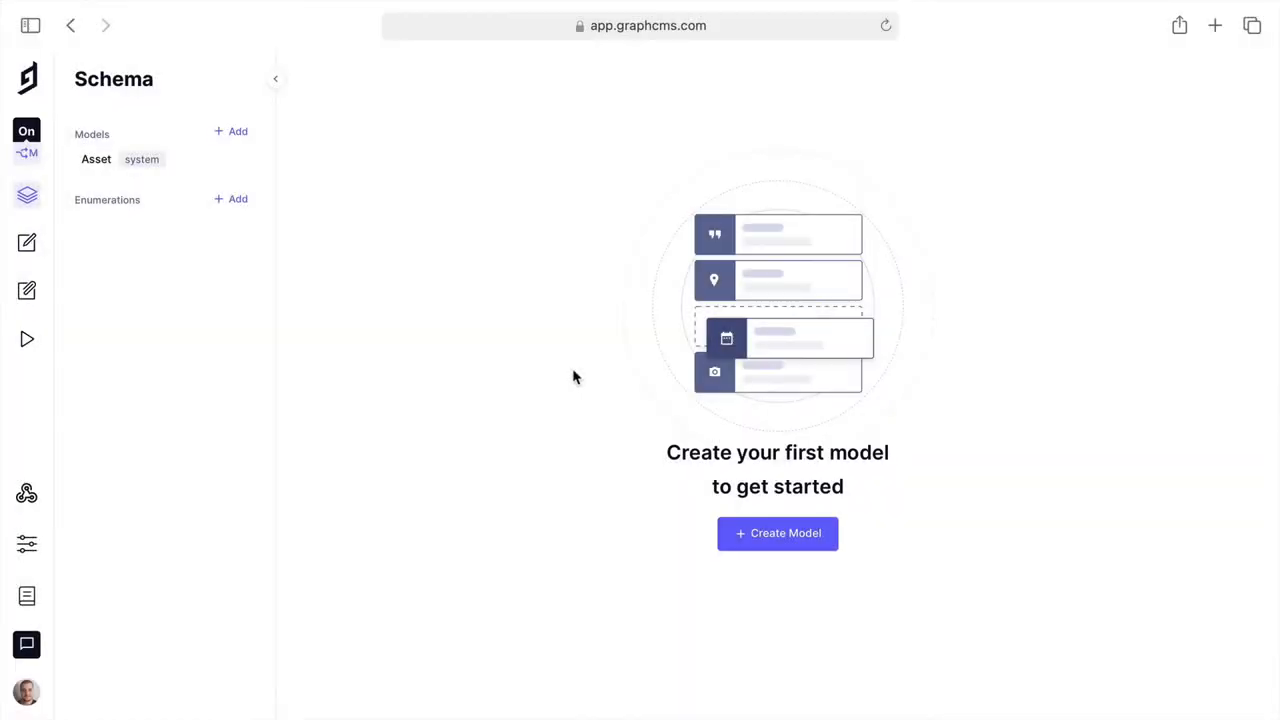
pyautogui.moveTo(592, 496)
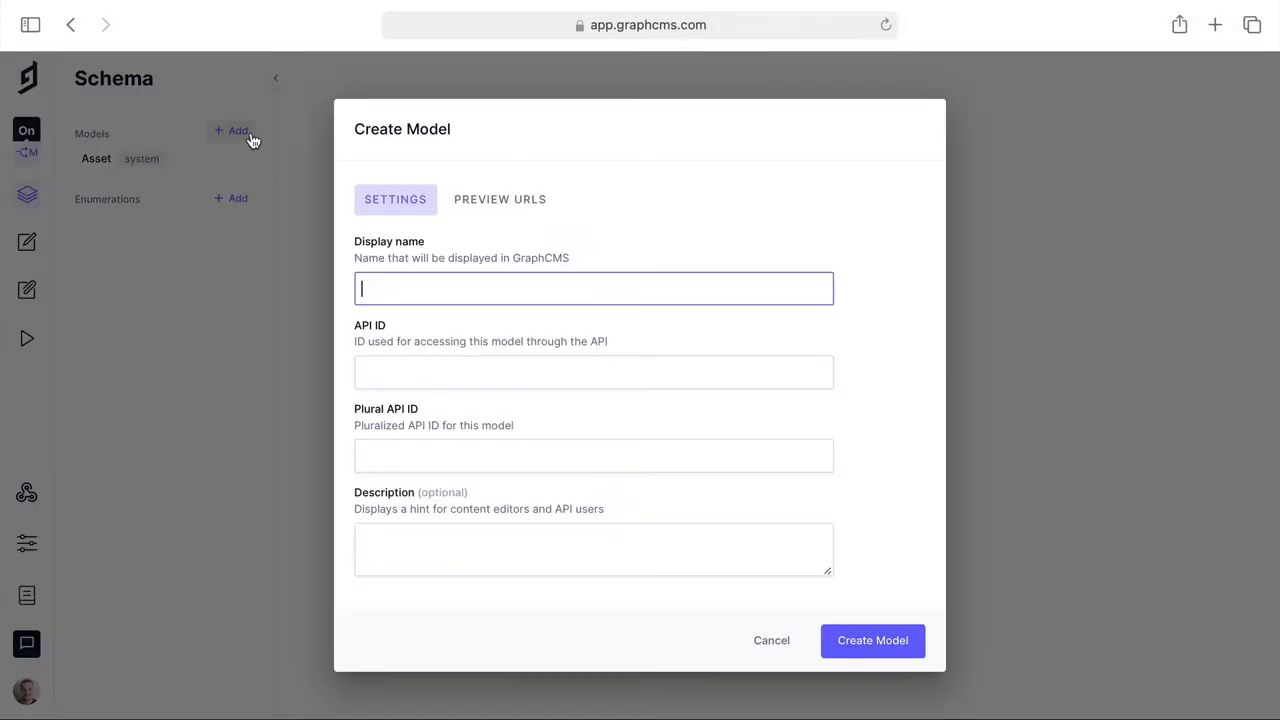
pyautogui.moveTo(252, 138)
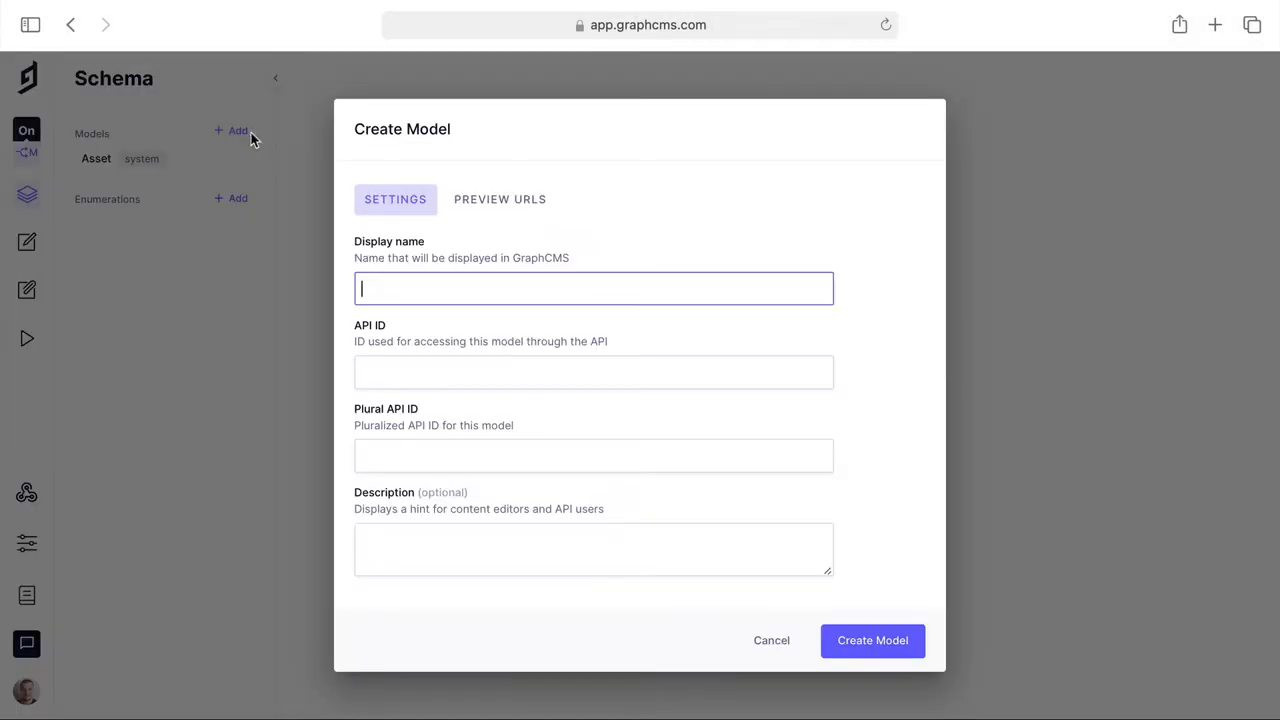
# Enter 'Blog Post' as the new model's display name, letting API IDs BlogPost and BlogPosts fill in.
pyautogui.write('Blog Post')
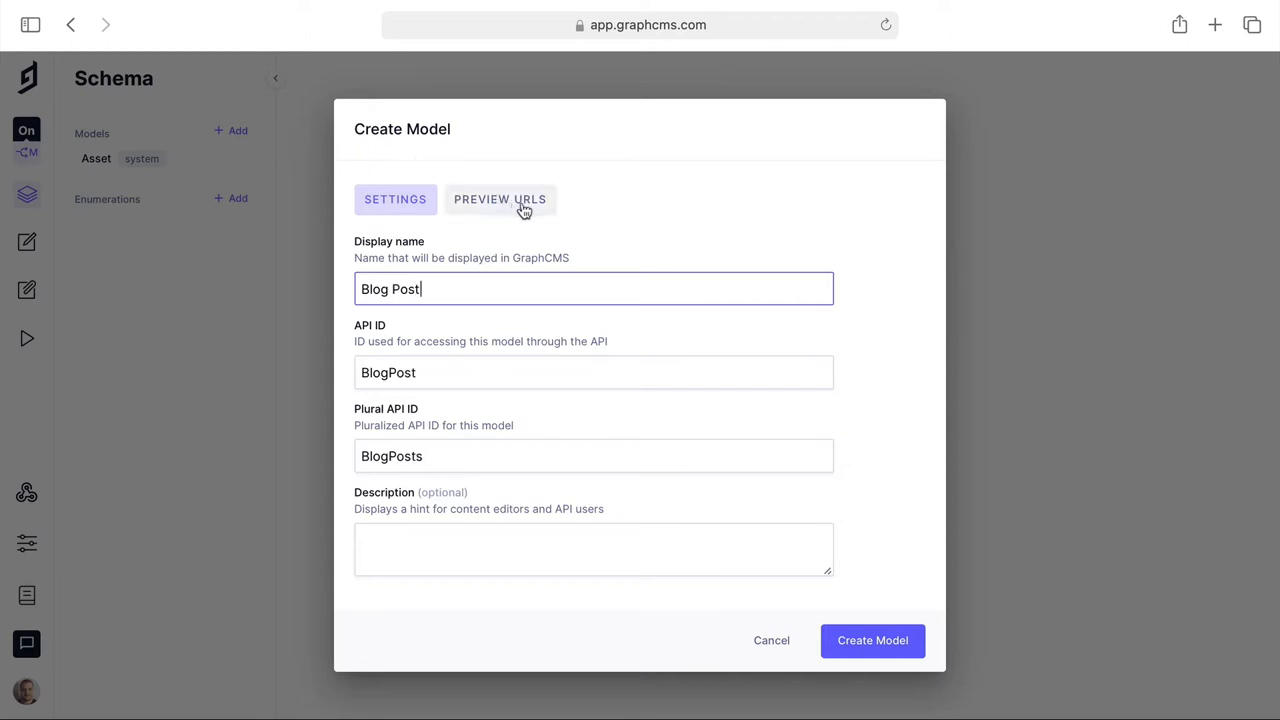
# Add Web (graphcms.com/blog/{slug}) and Staging (staging.graphcms.com/blog/{slug}) preview URLs, then create the model.
pyautogui.click(500, 200)
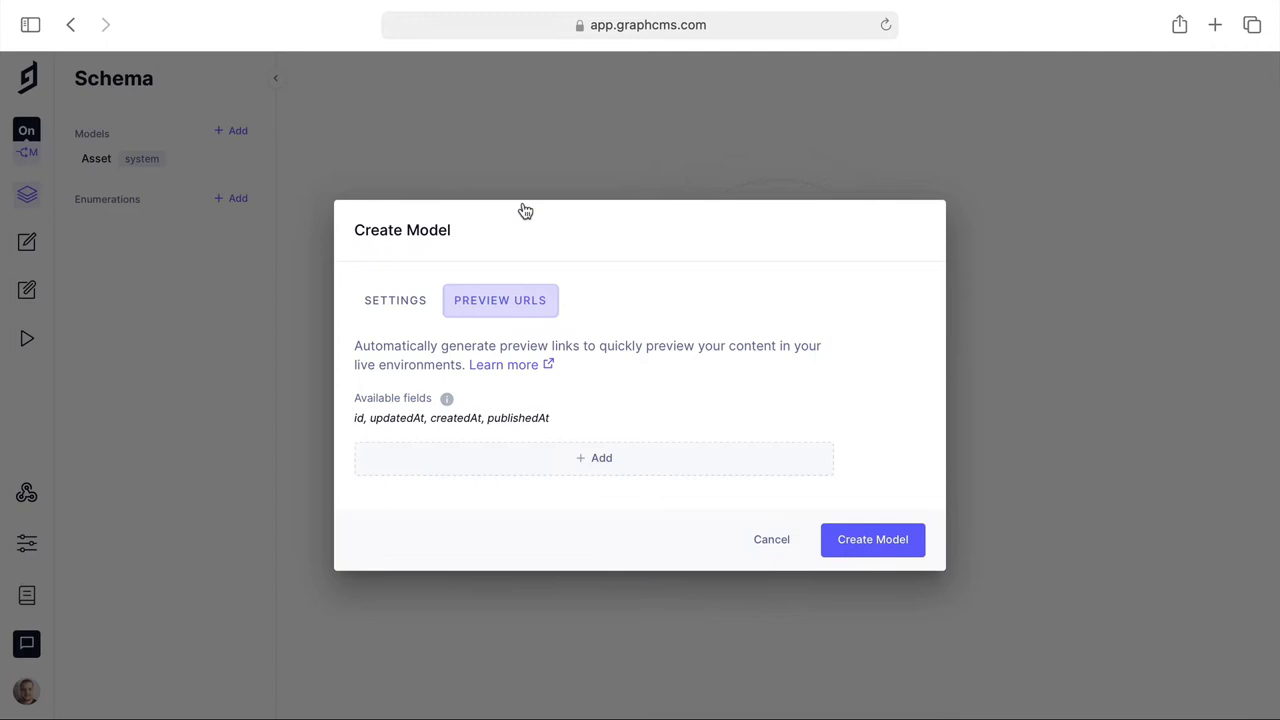
pyautogui.click(592, 456)
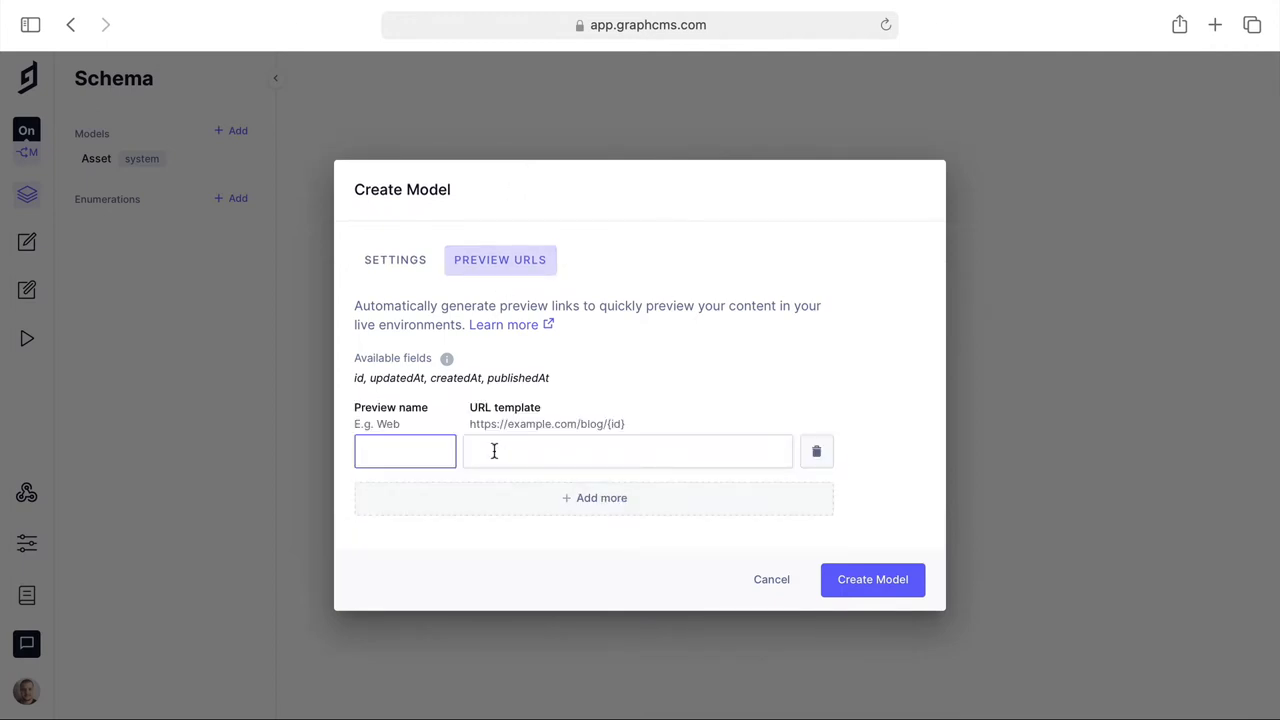
pyautogui.write('https://')
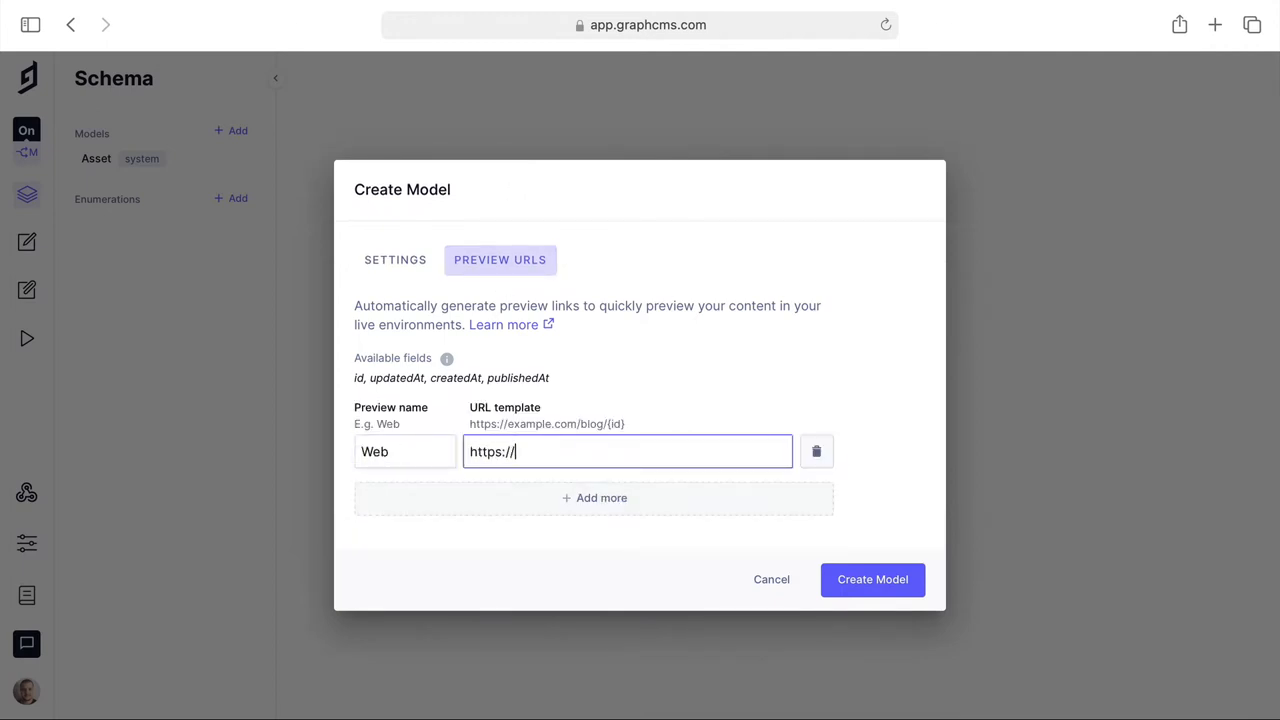
pyautogui.write('graphcms.com/blog/')
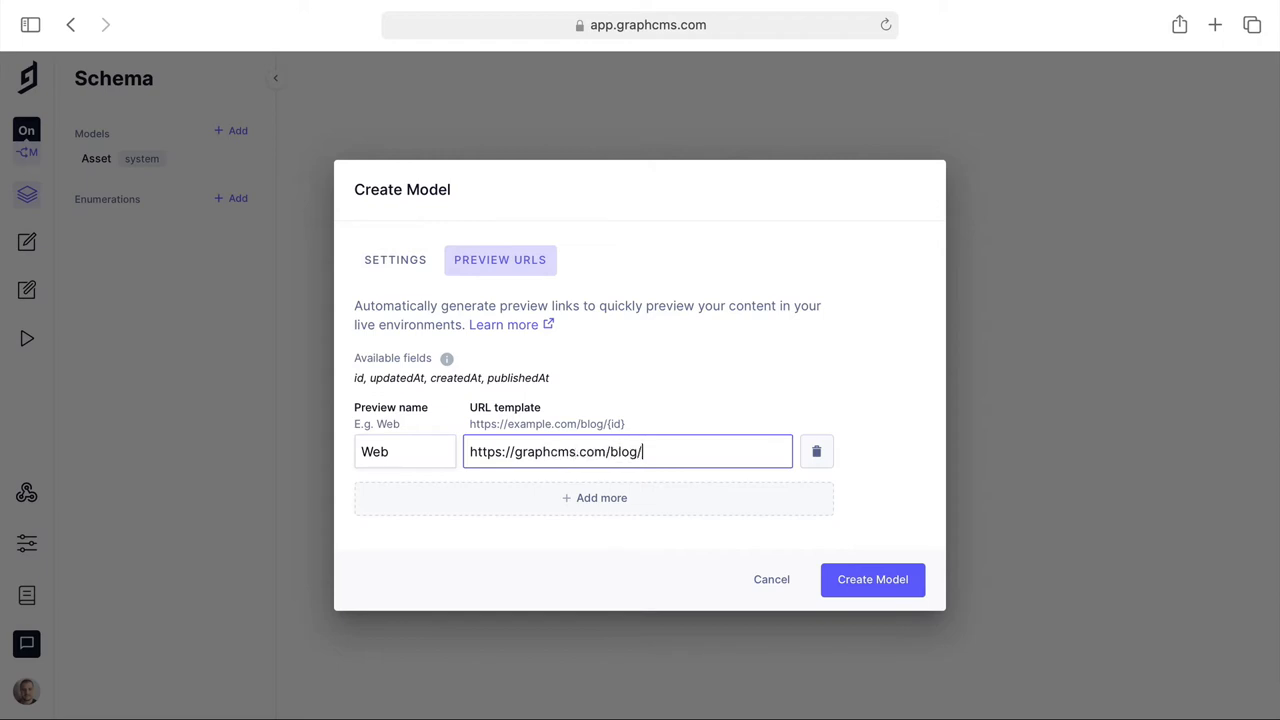
pyautogui.write('{slug}')
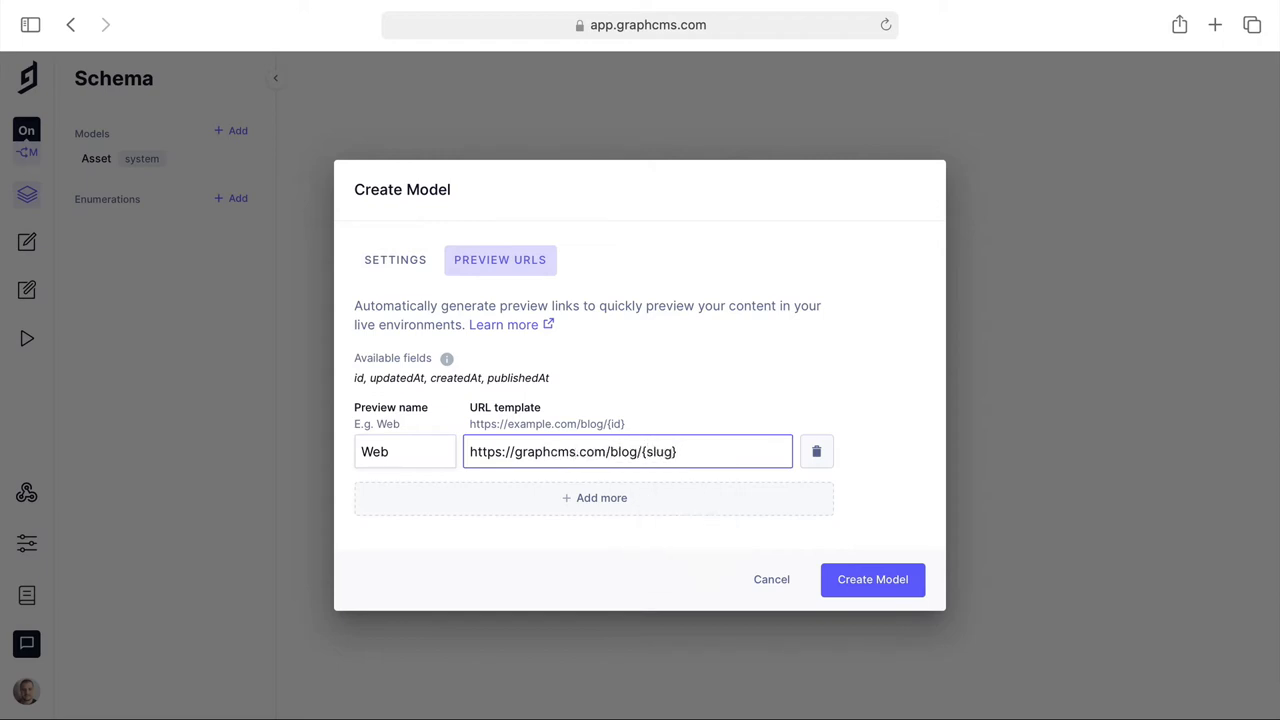
pyautogui.write('Staging')
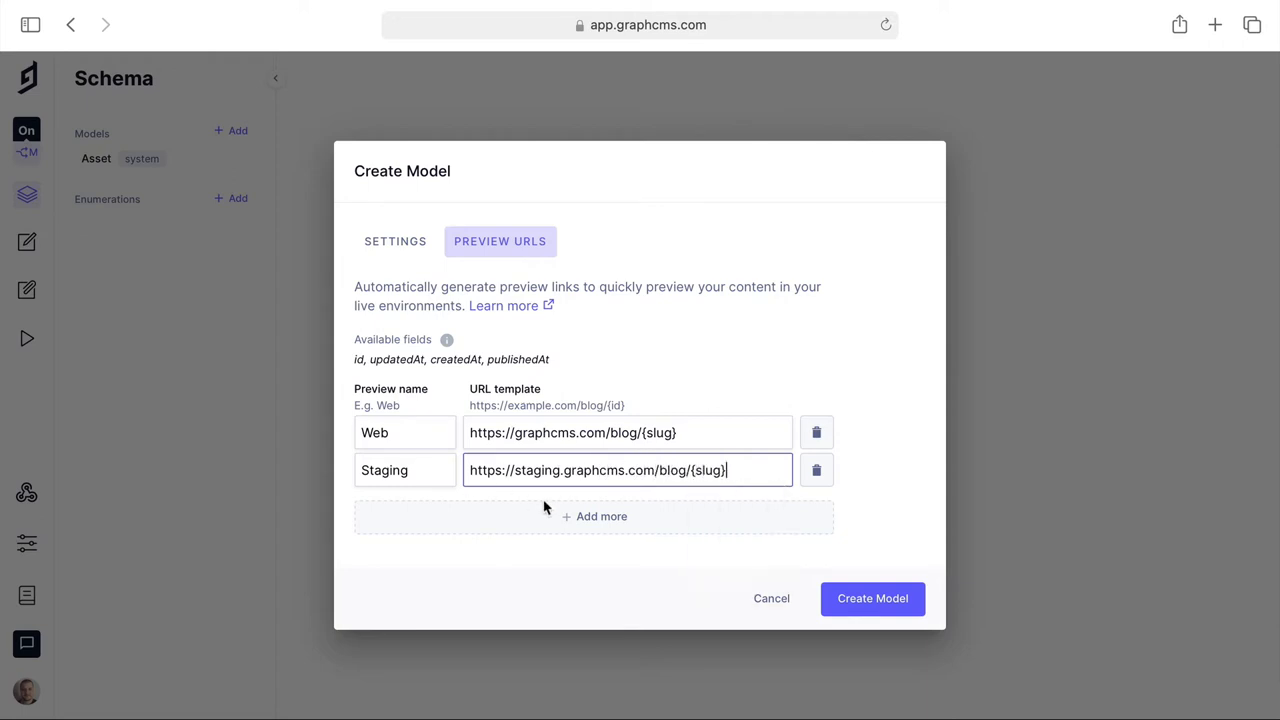
pyautogui.click(872, 598)
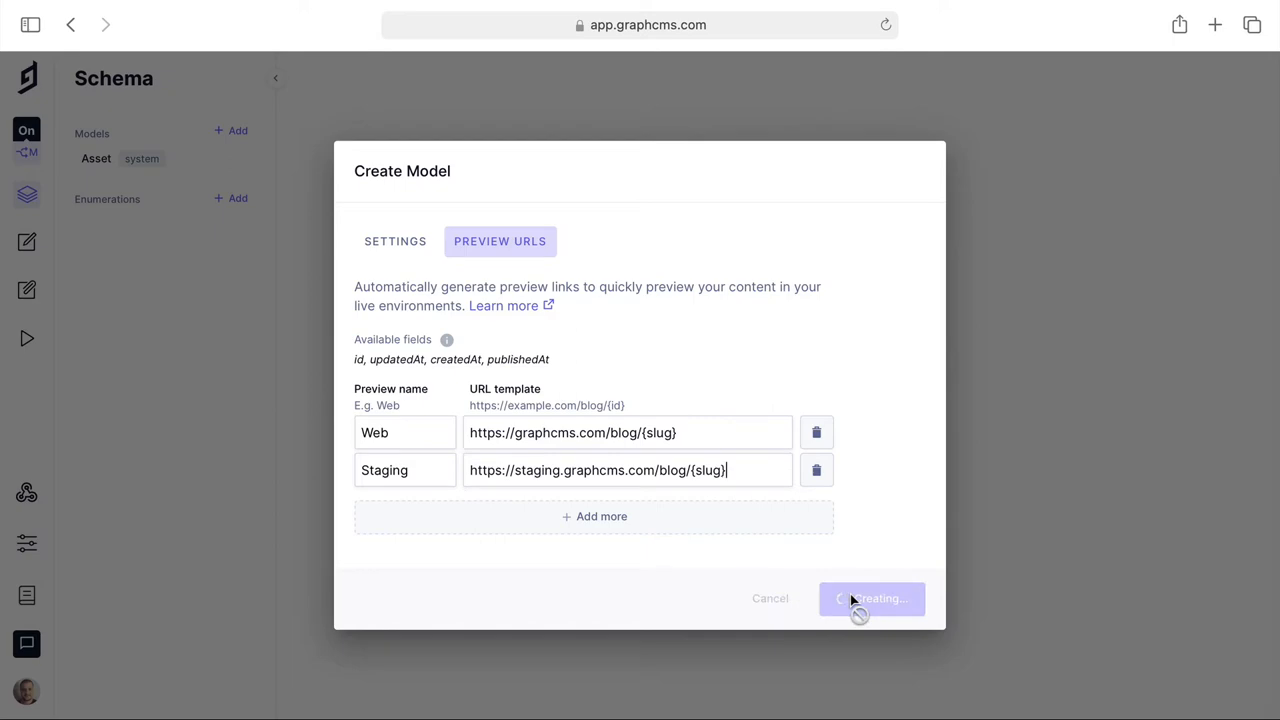
pyautogui.click(872, 598)
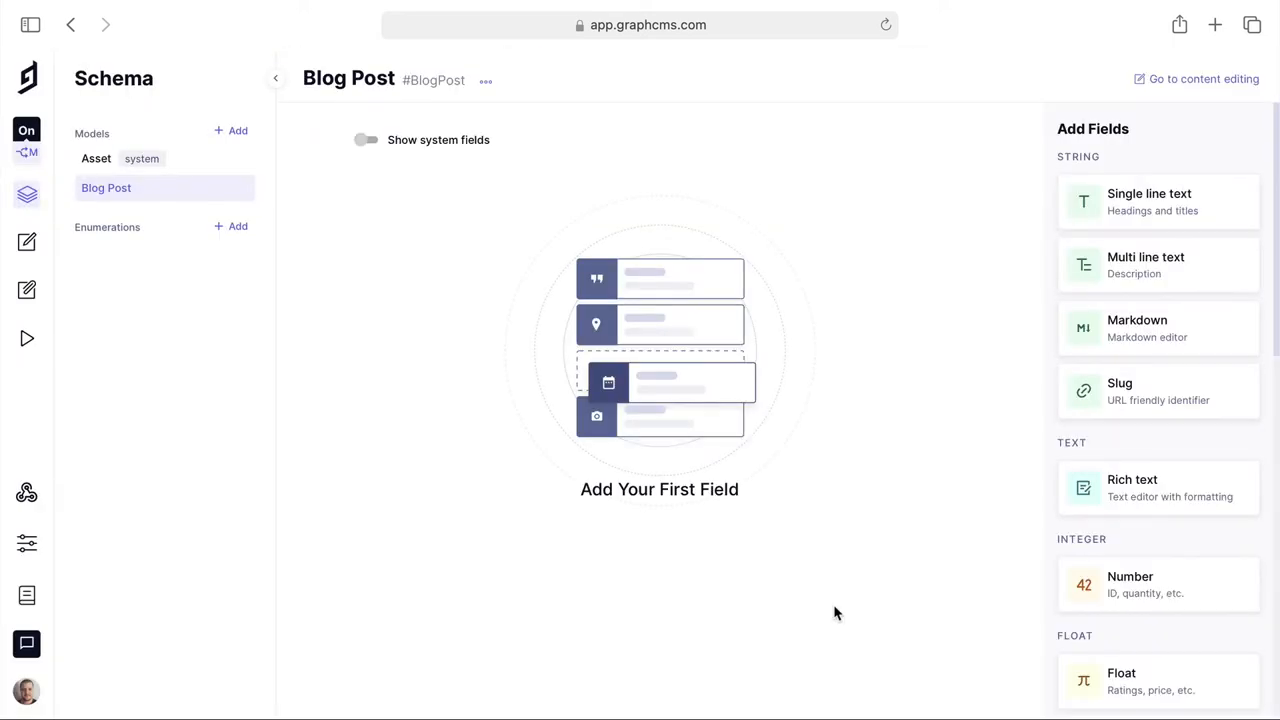
pyautogui.scroll(-3)
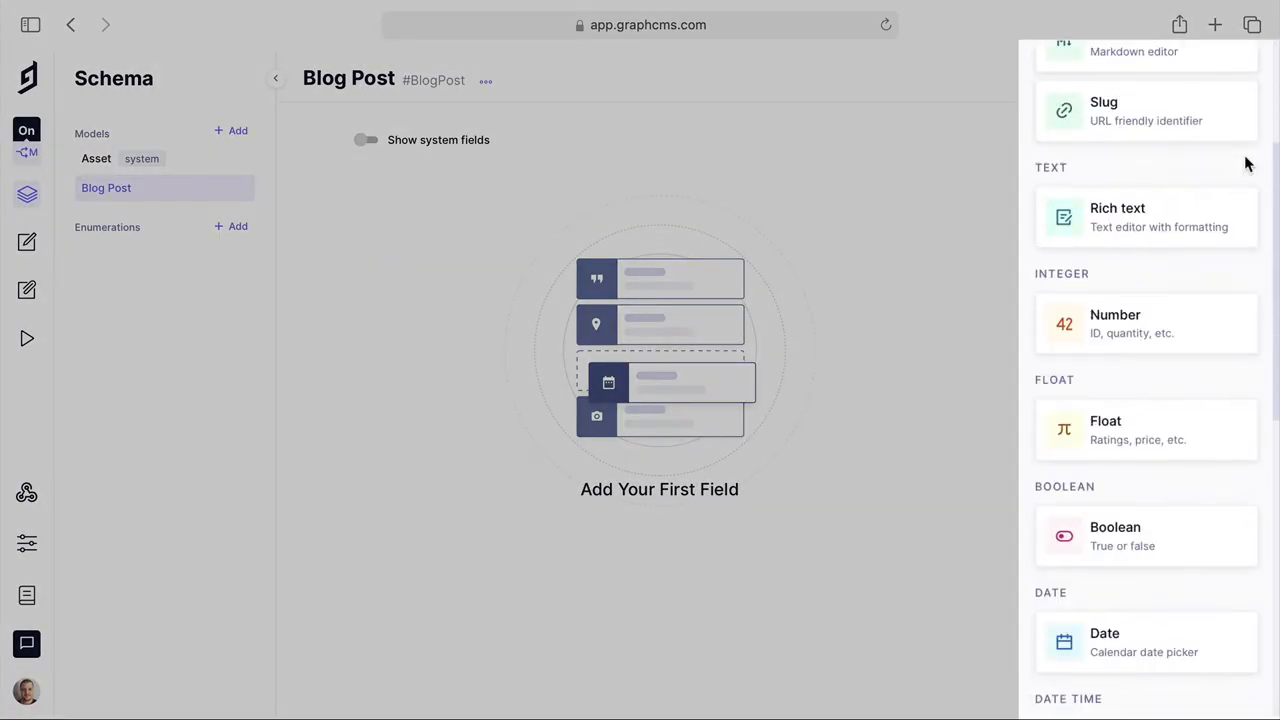
pyautogui.scroll(-3)
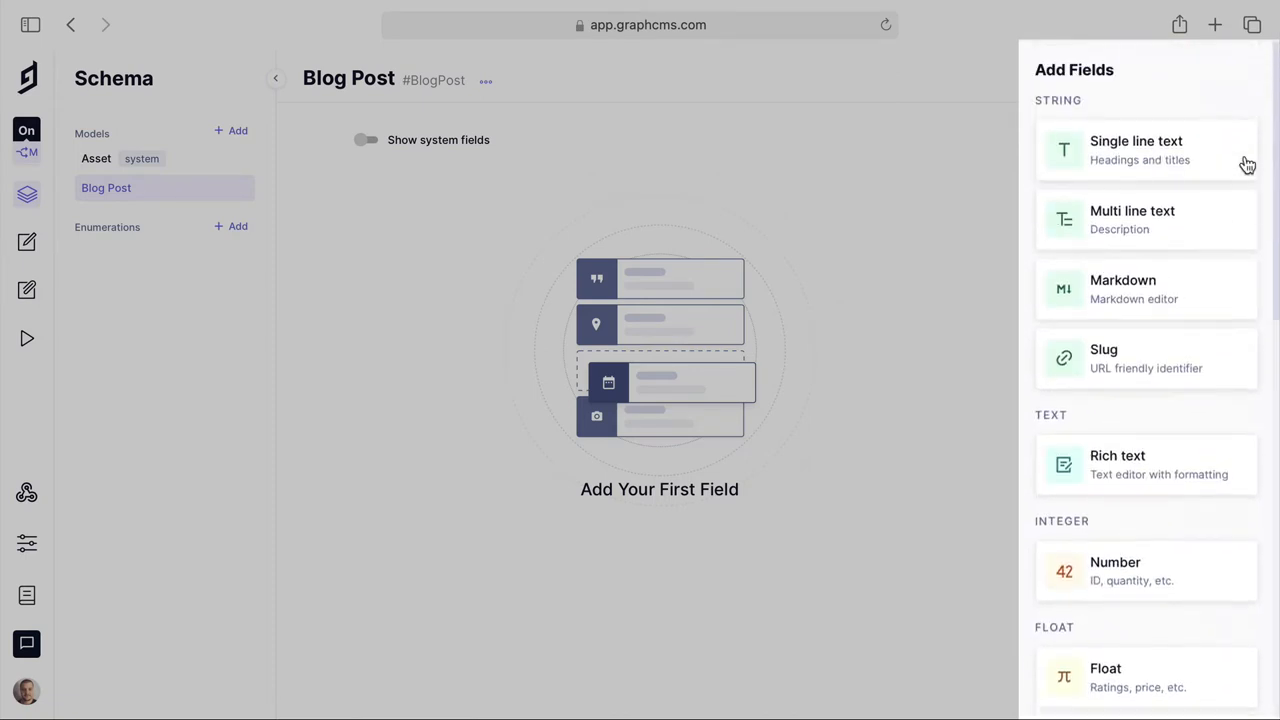
# Create a required single-line Title field limited to at least 10 characters.
pyautogui.click(1144, 150)
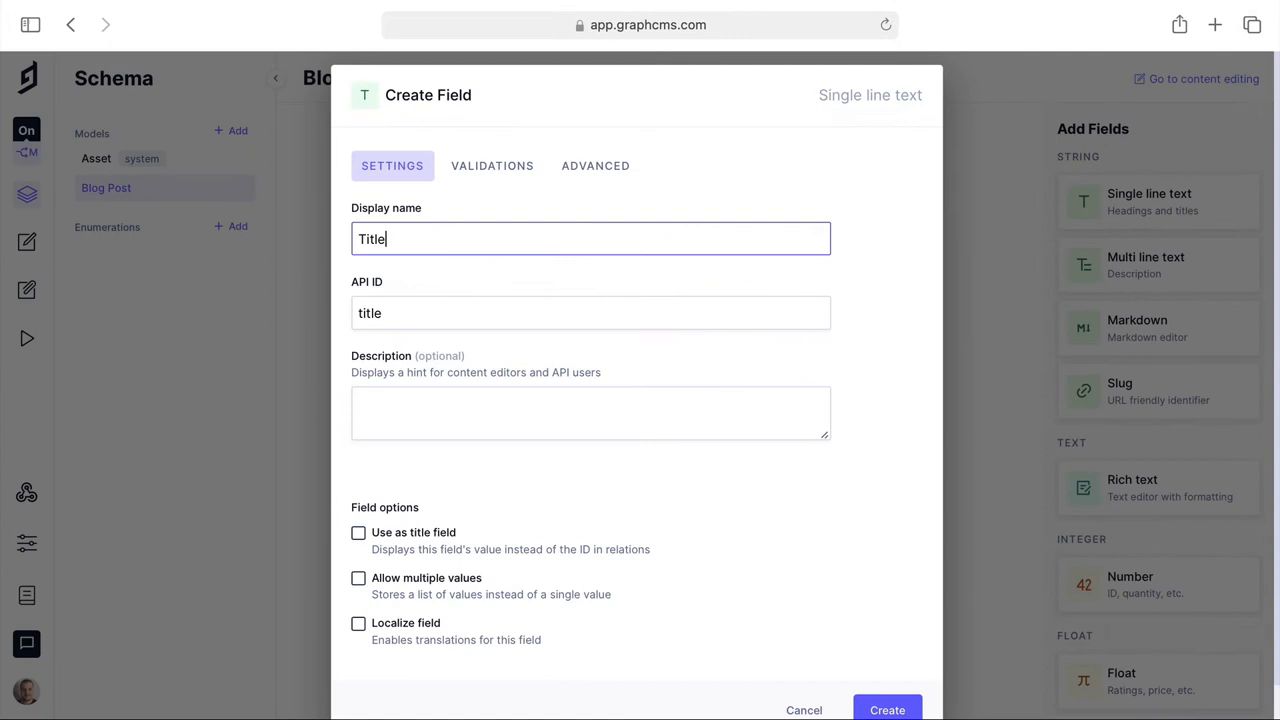
pyautogui.moveTo(910, 344)
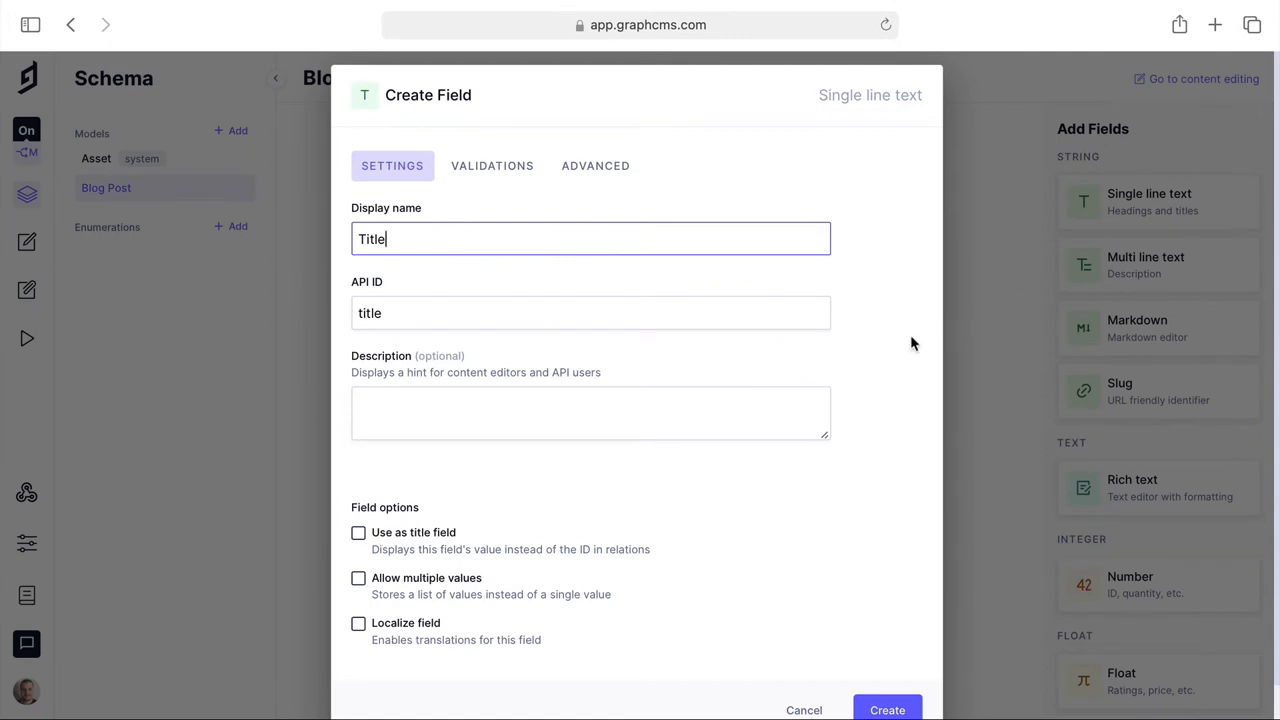
pyautogui.moveTo(894, 360)
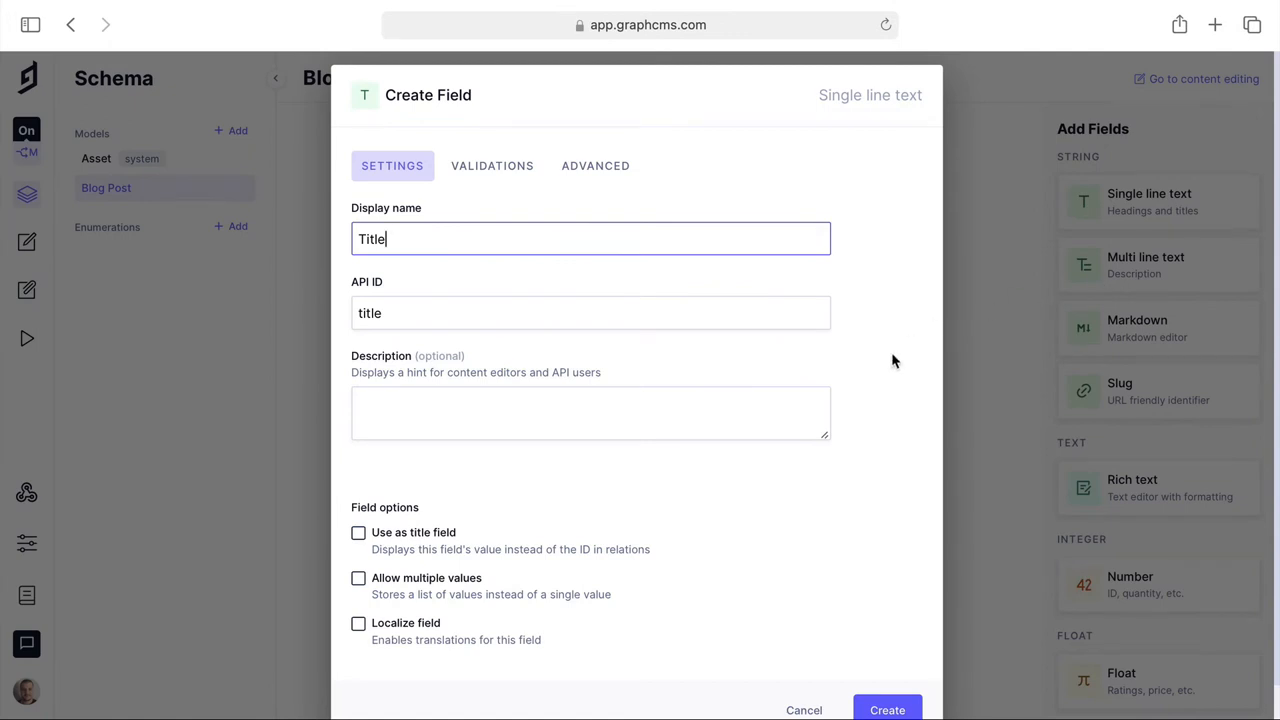
pyautogui.click(492, 164)
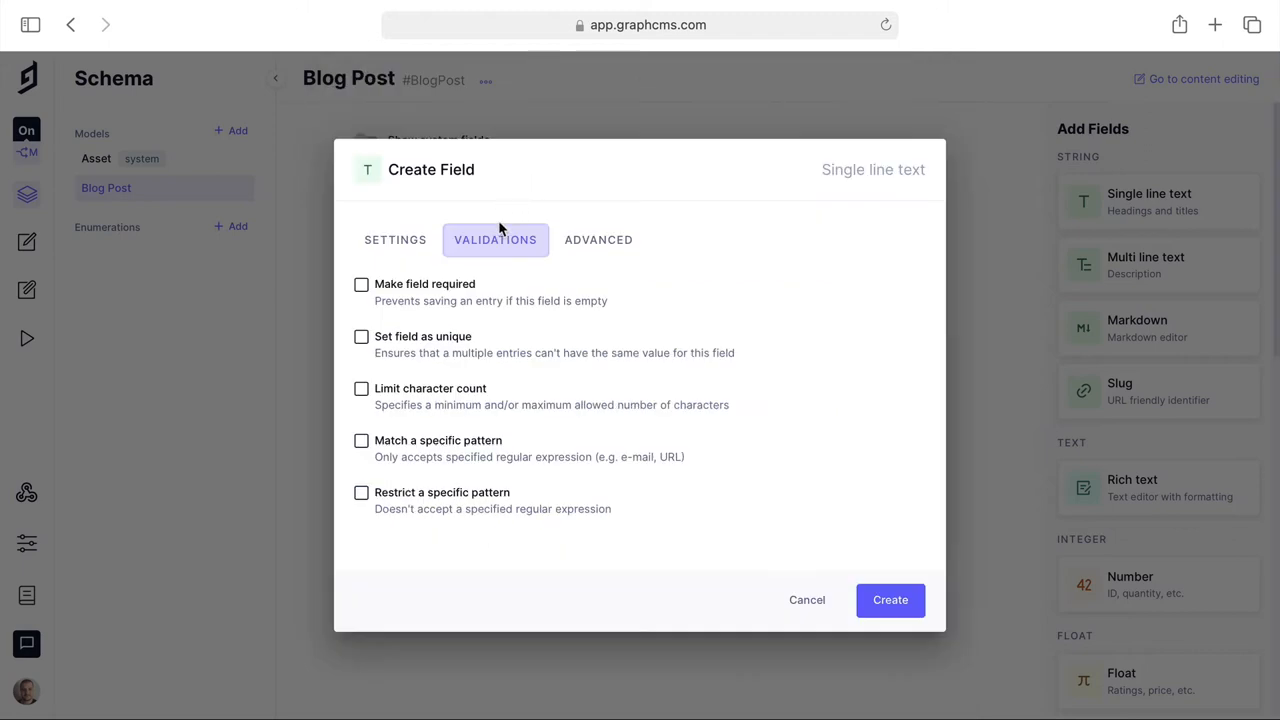
pyautogui.click(360, 284)
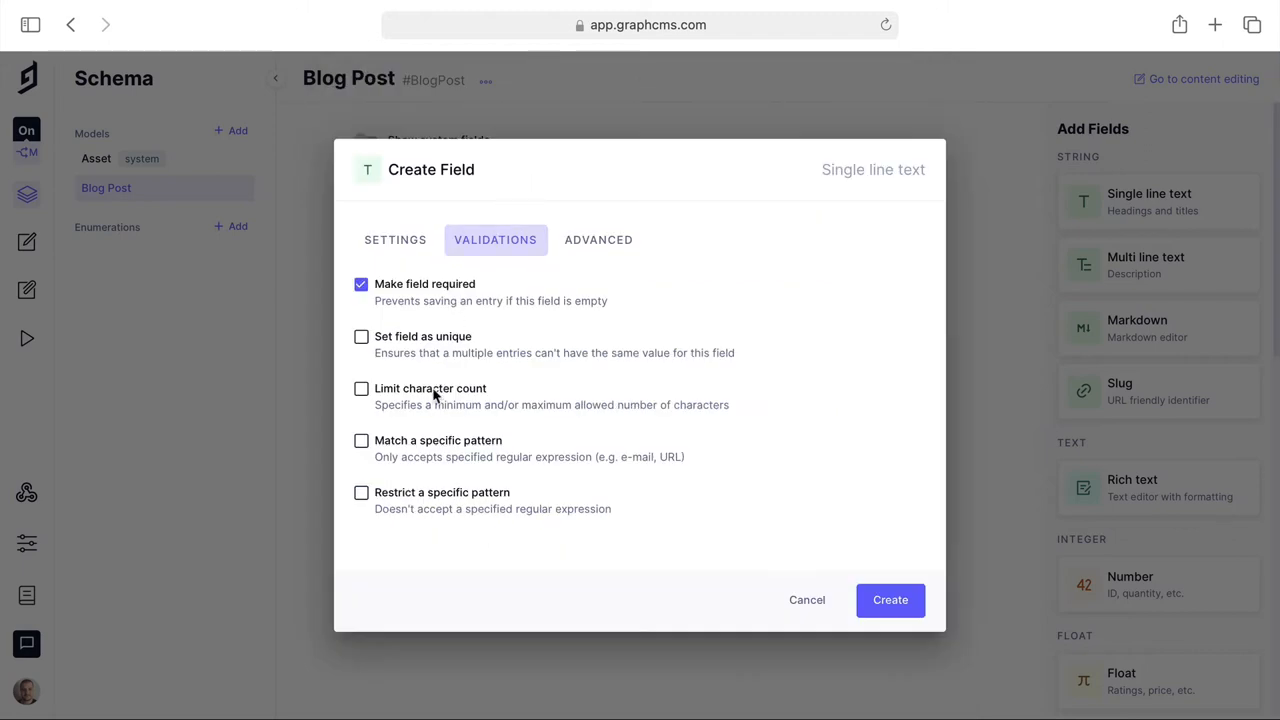
pyautogui.click(360, 388)
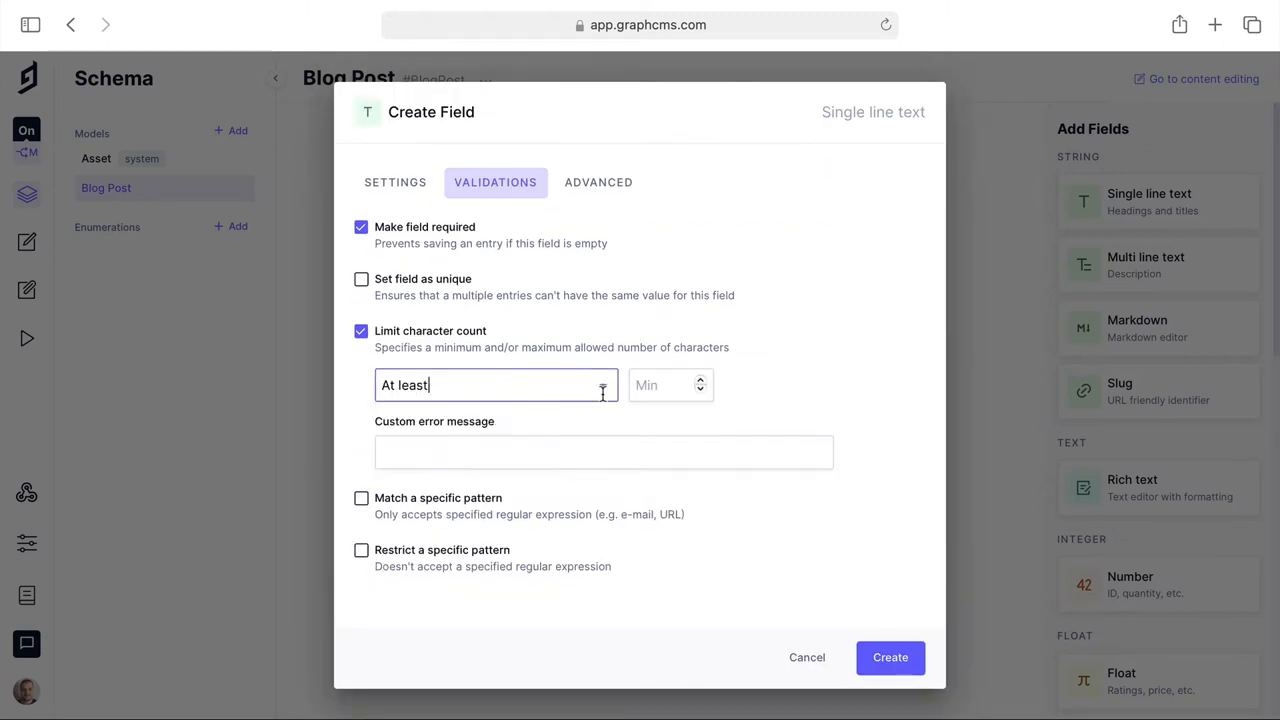
pyautogui.write('10')
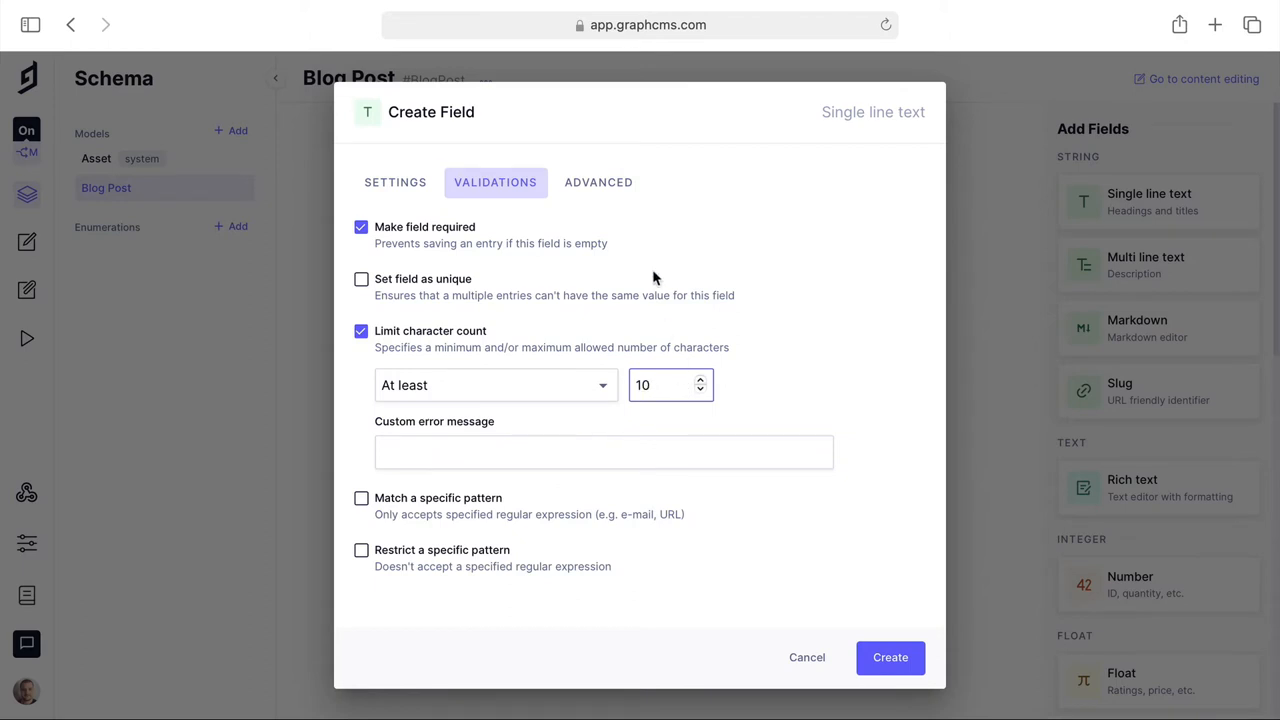
pyautogui.click(598, 182)
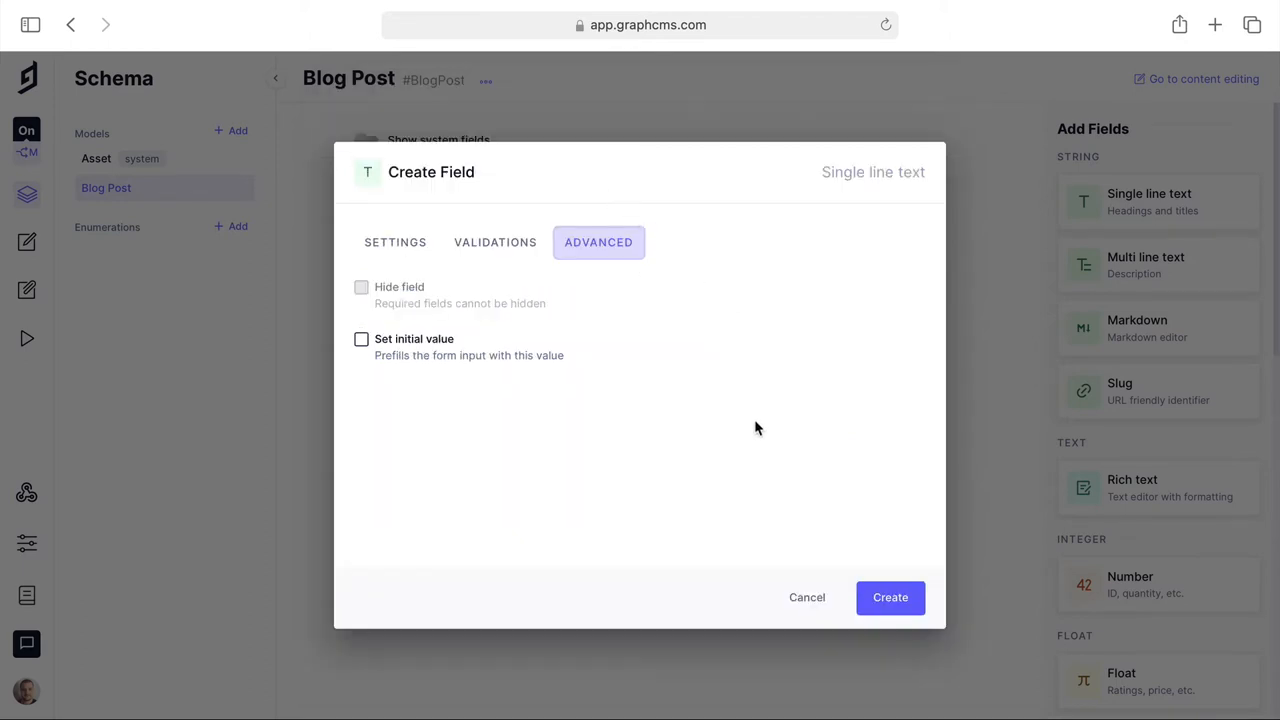
pyautogui.click(888, 596)
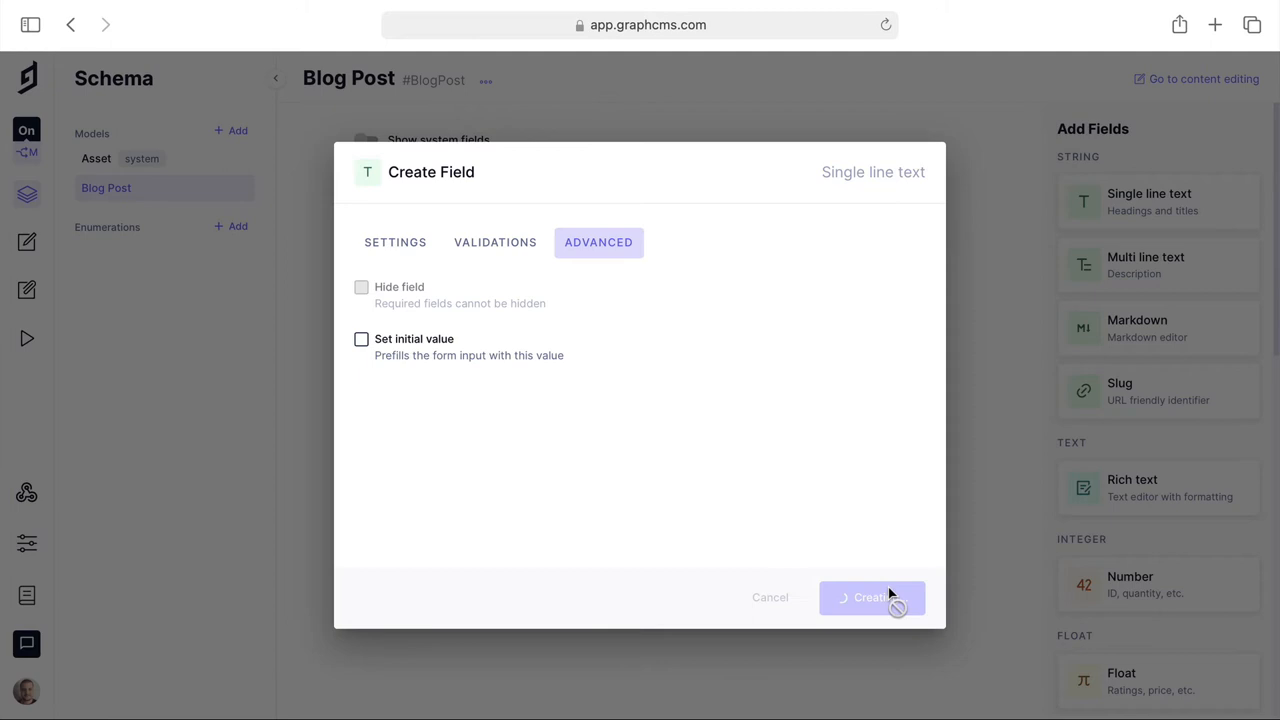
pyautogui.click(872, 596)
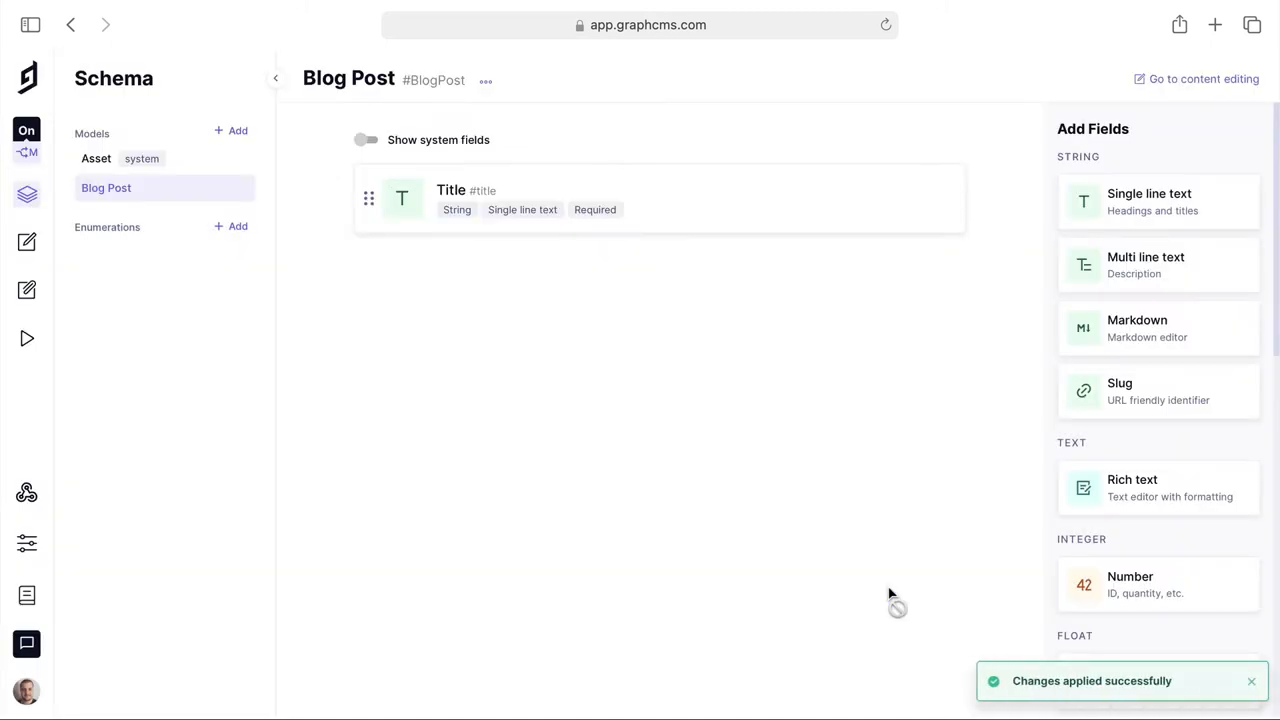
# Create a Slug field generated from {title}, set unique with the Slug pattern validation.
pyautogui.click(1158, 390)
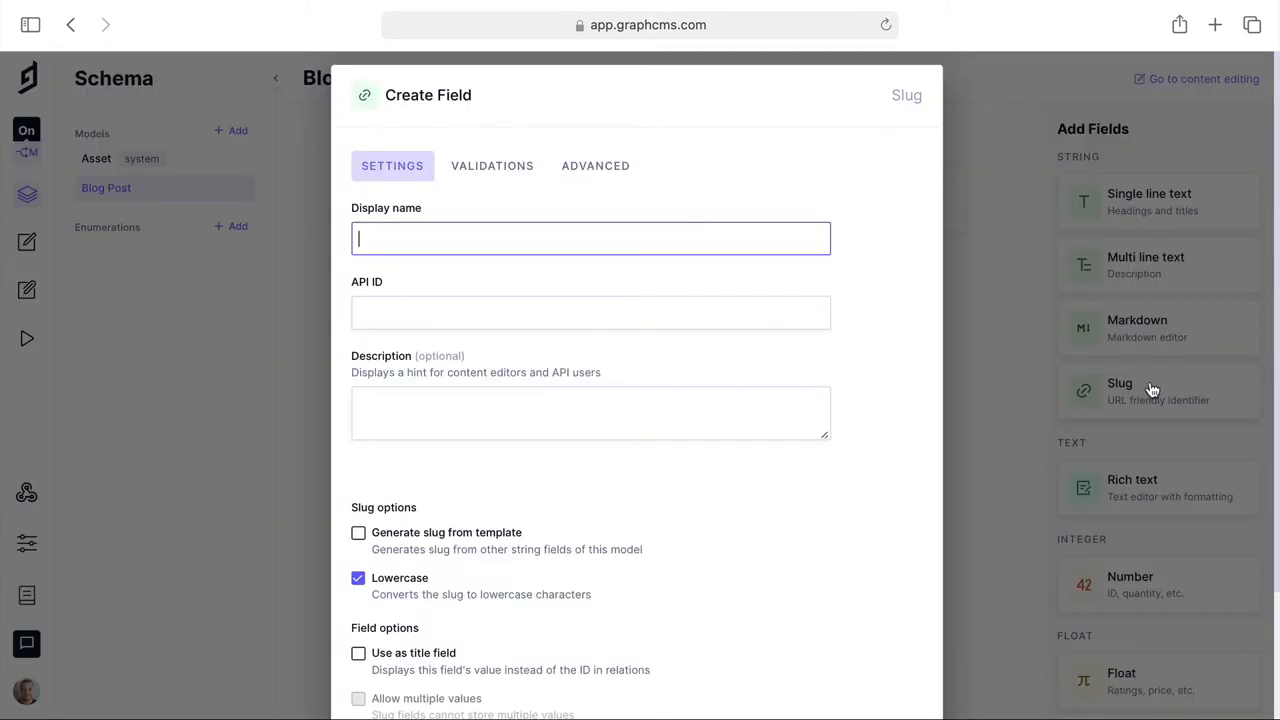
pyautogui.write('Slug')
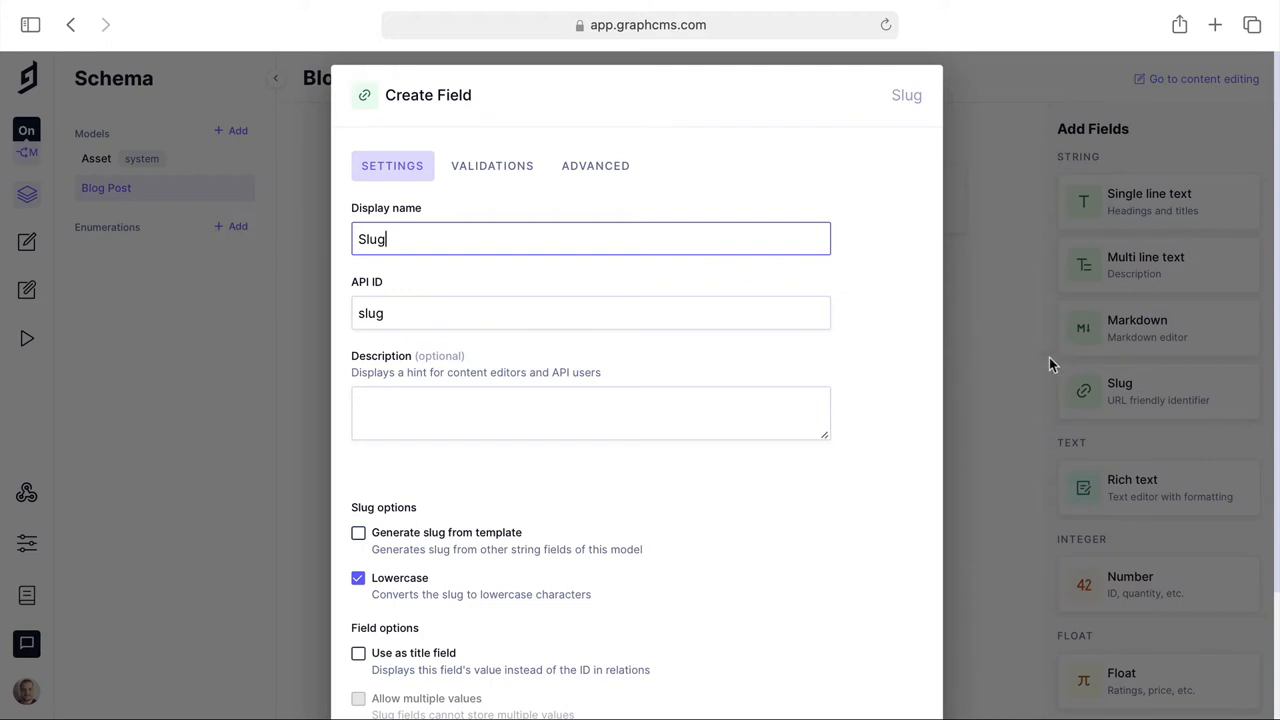
pyautogui.scroll(-3)
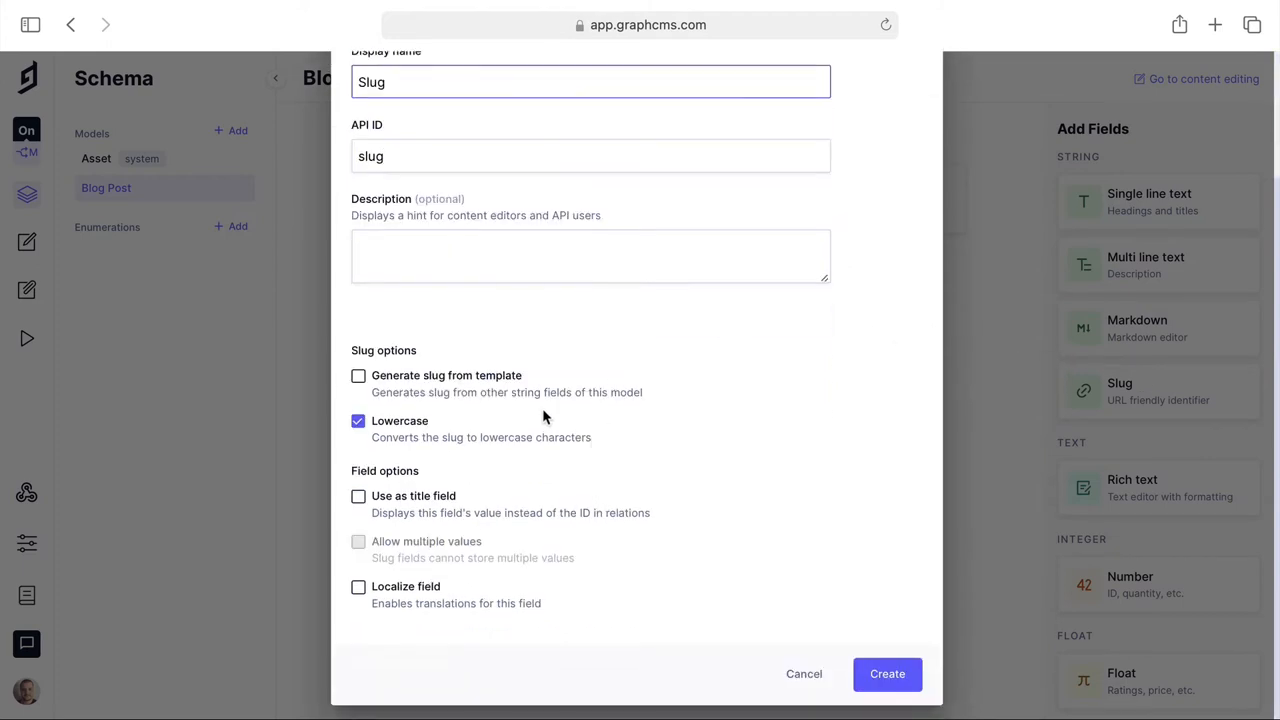
pyautogui.click(358, 376)
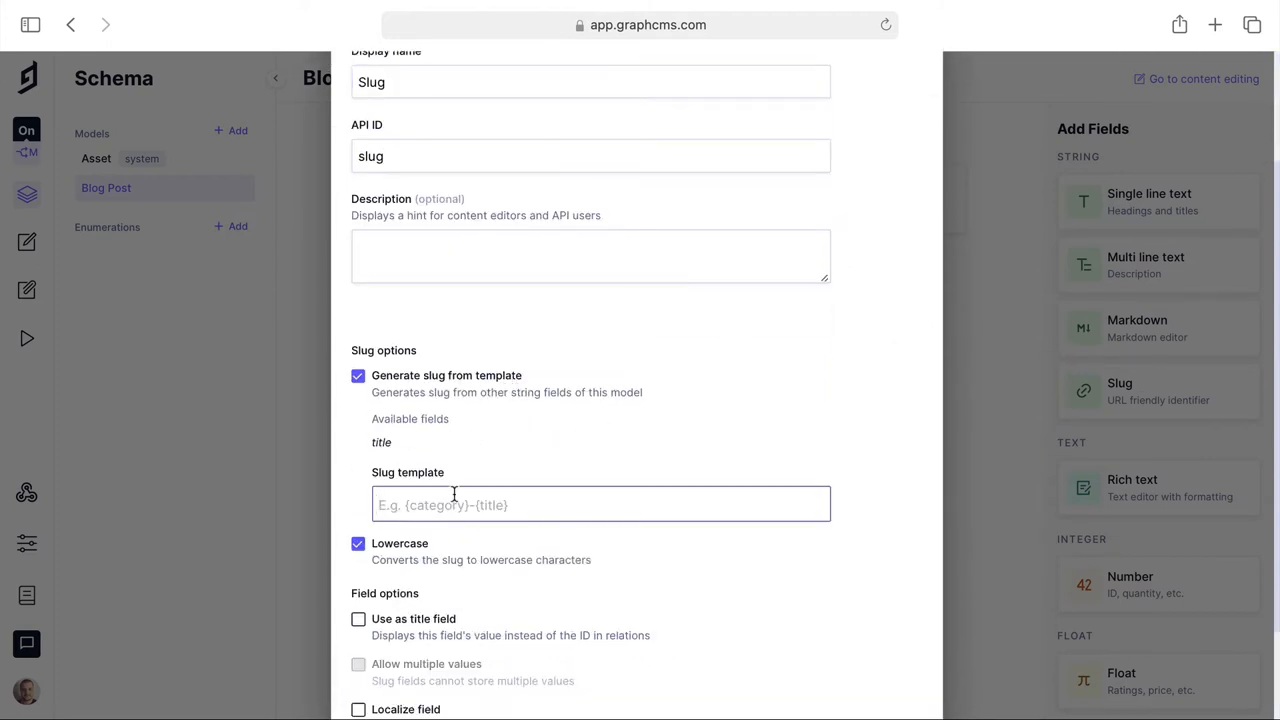
pyautogui.write('{title}')
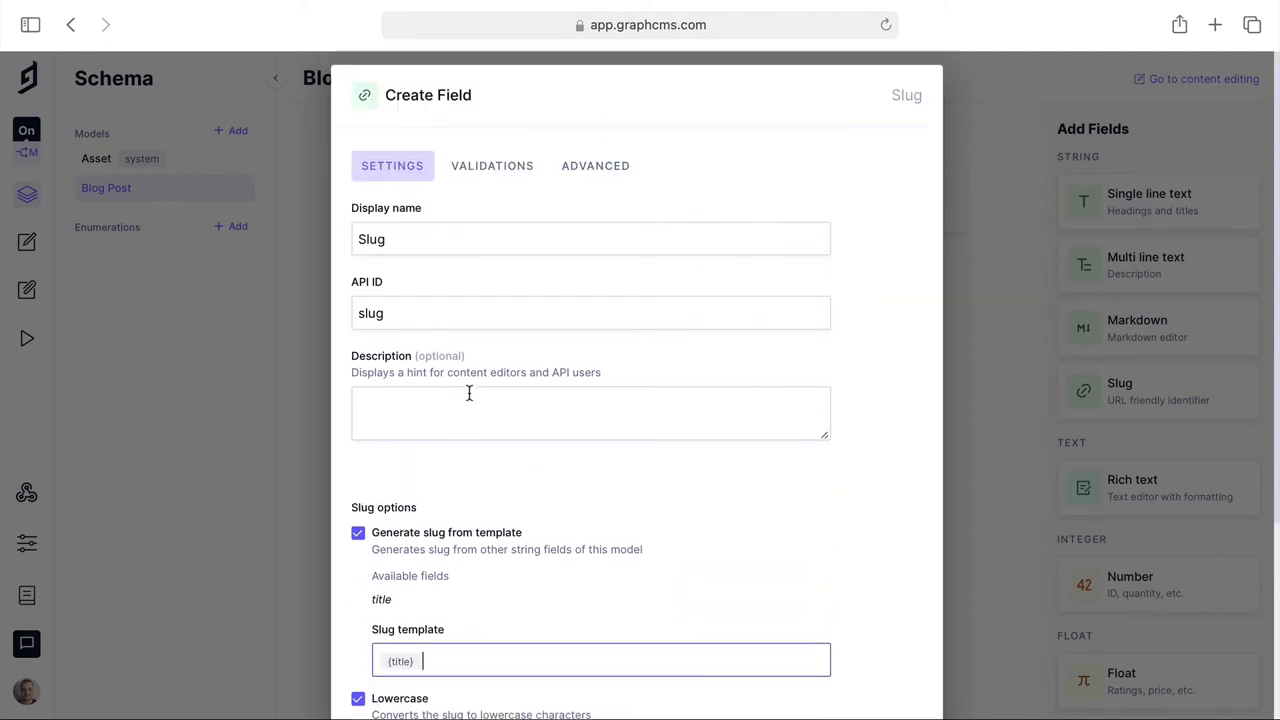
pyautogui.click(492, 164)
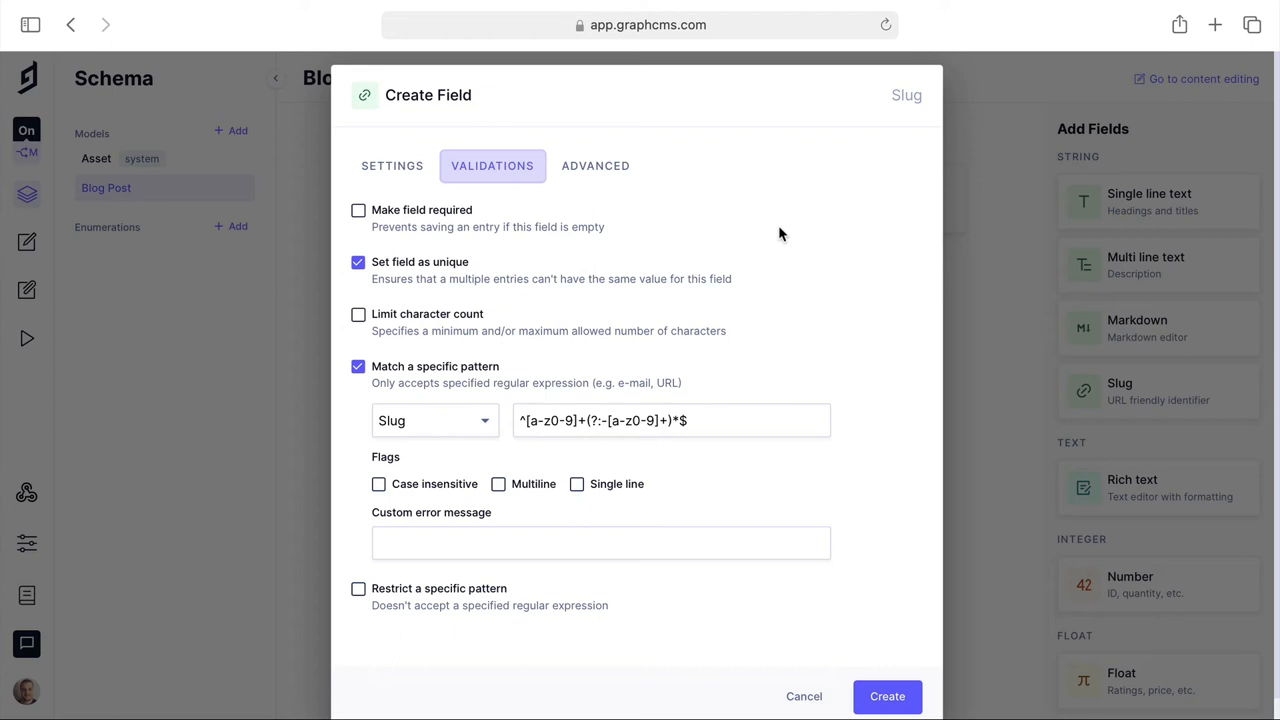
pyautogui.moveTo(916, 600)
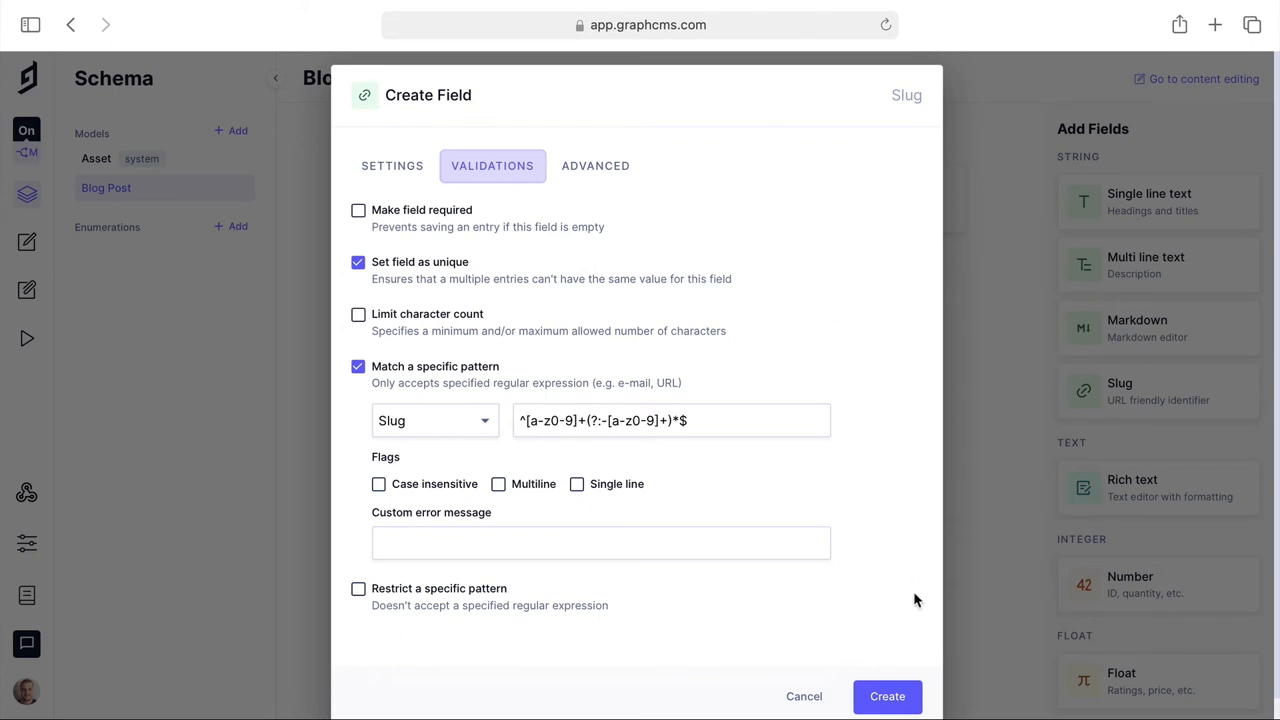
pyautogui.click(886, 696)
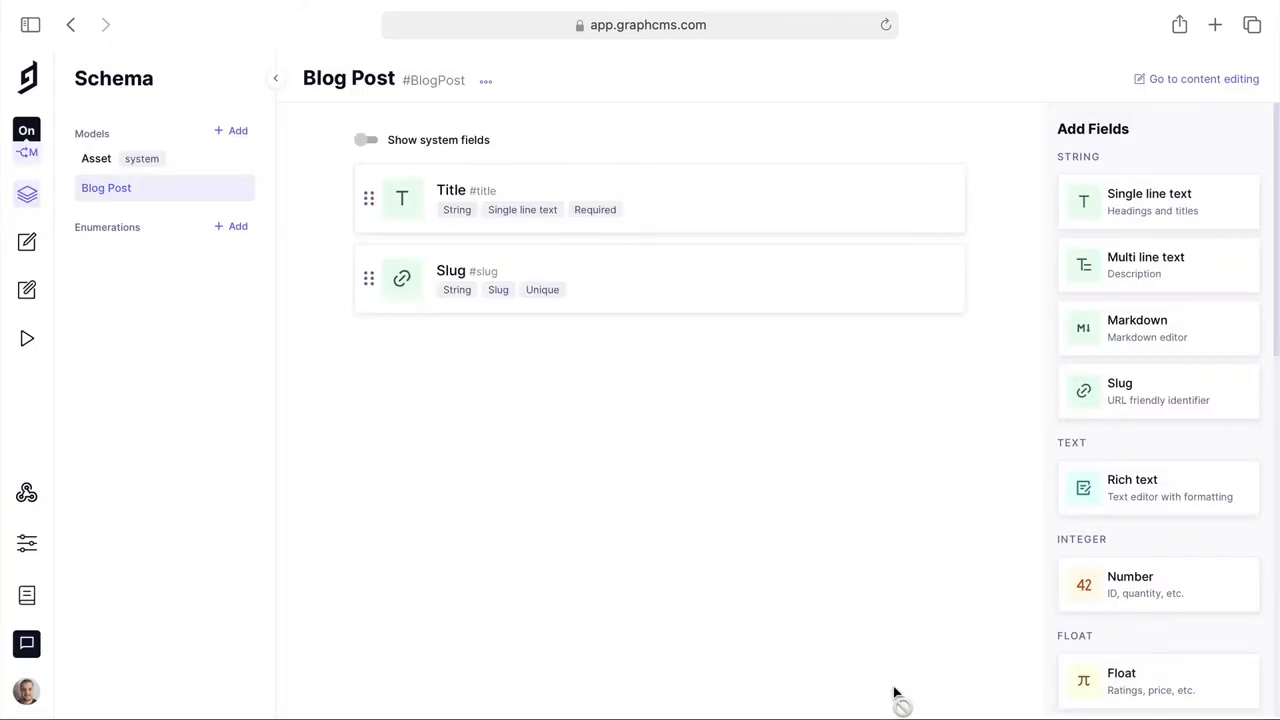
# Create a Content rich text field with embeds of other models enabled.
pyautogui.click(1158, 488)
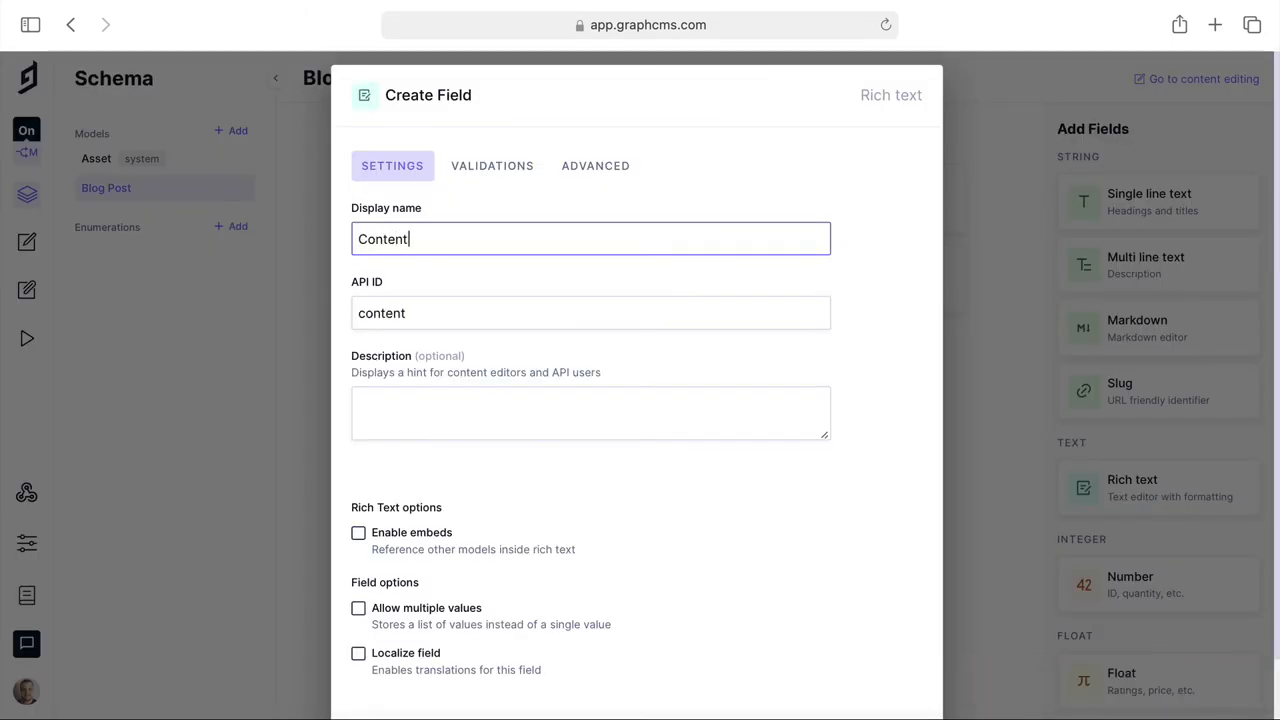
pyautogui.click(358, 532)
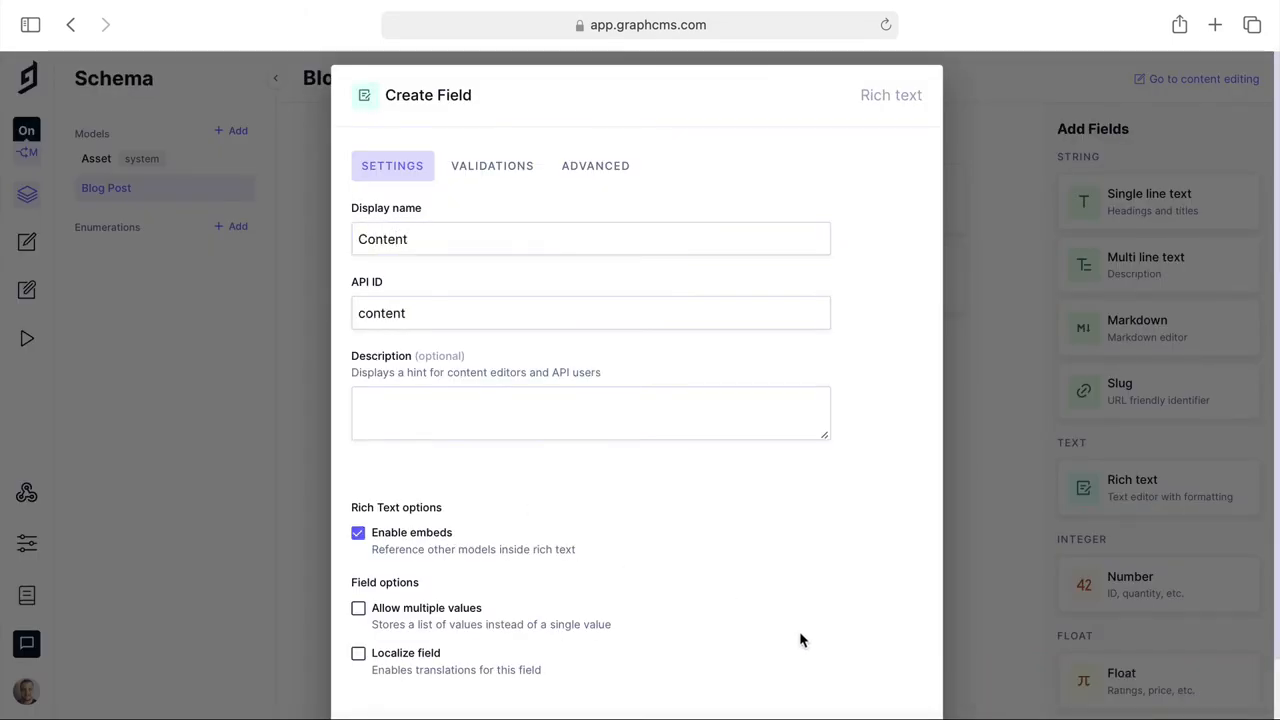
pyautogui.click(868, 674)
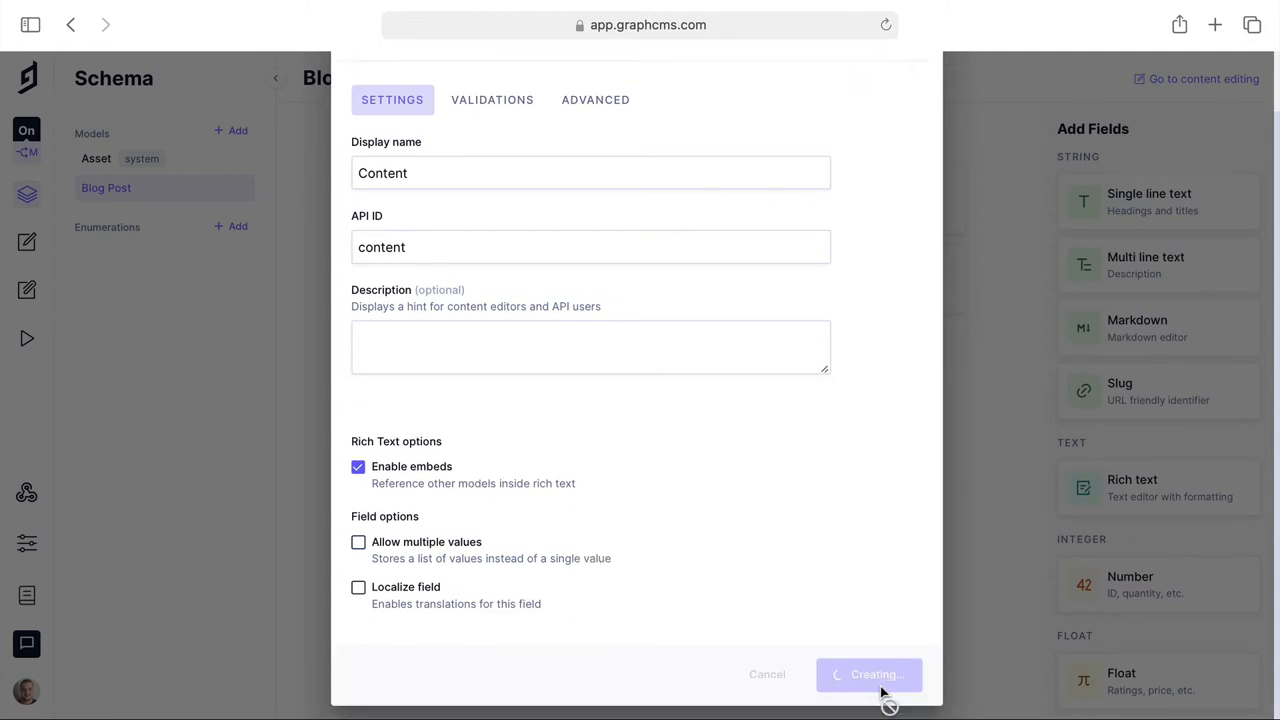
pyautogui.click(868, 674)
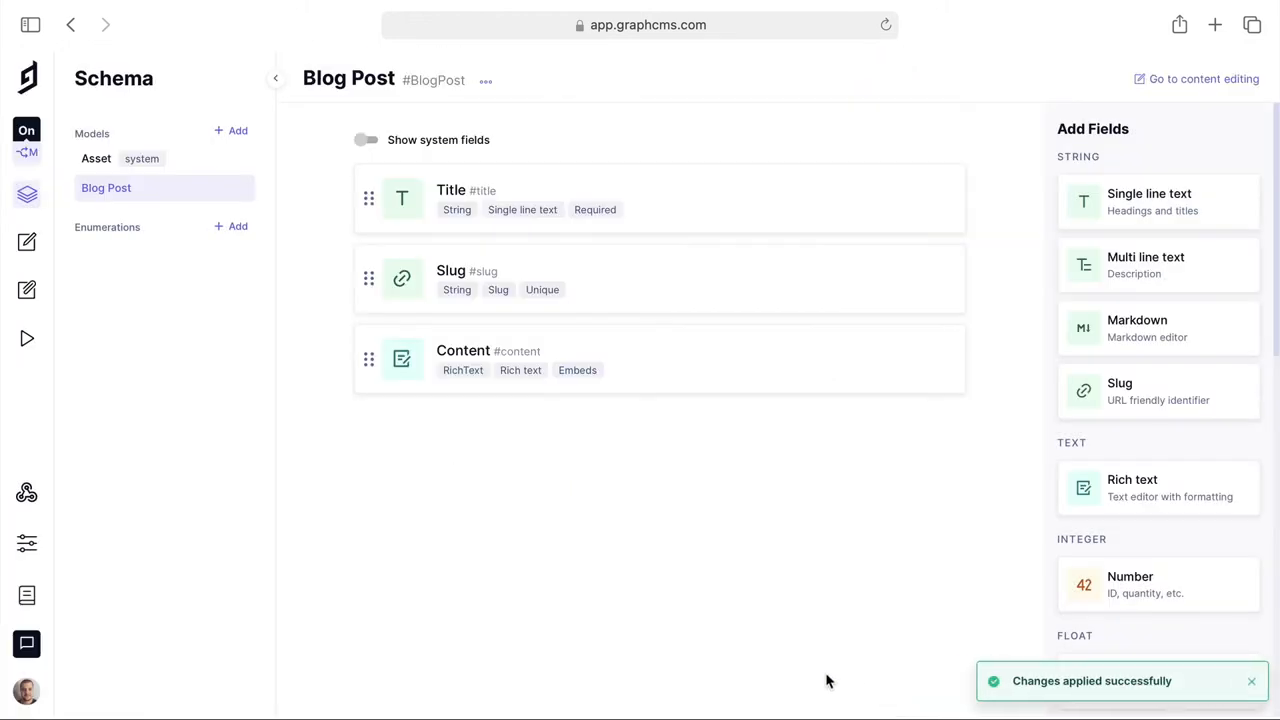
# Create an Author model and give it a required single-line Name field.
pyautogui.click(232, 130)
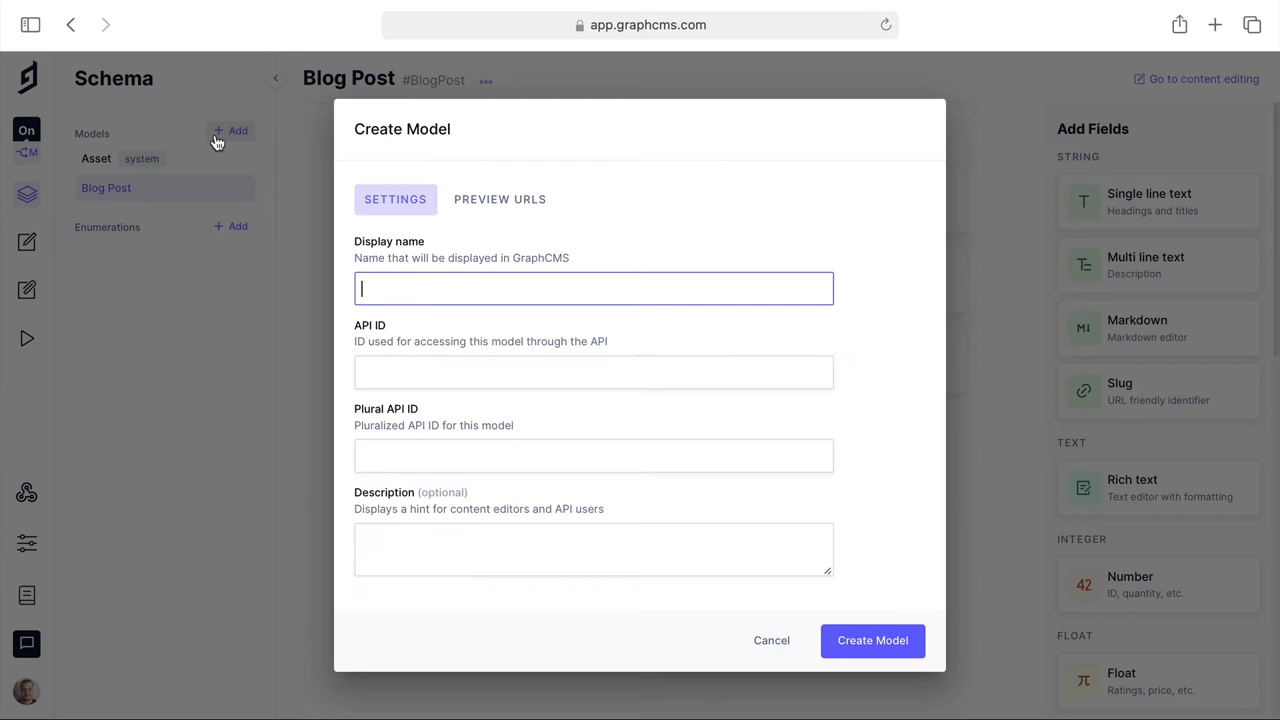
pyautogui.write('Author')
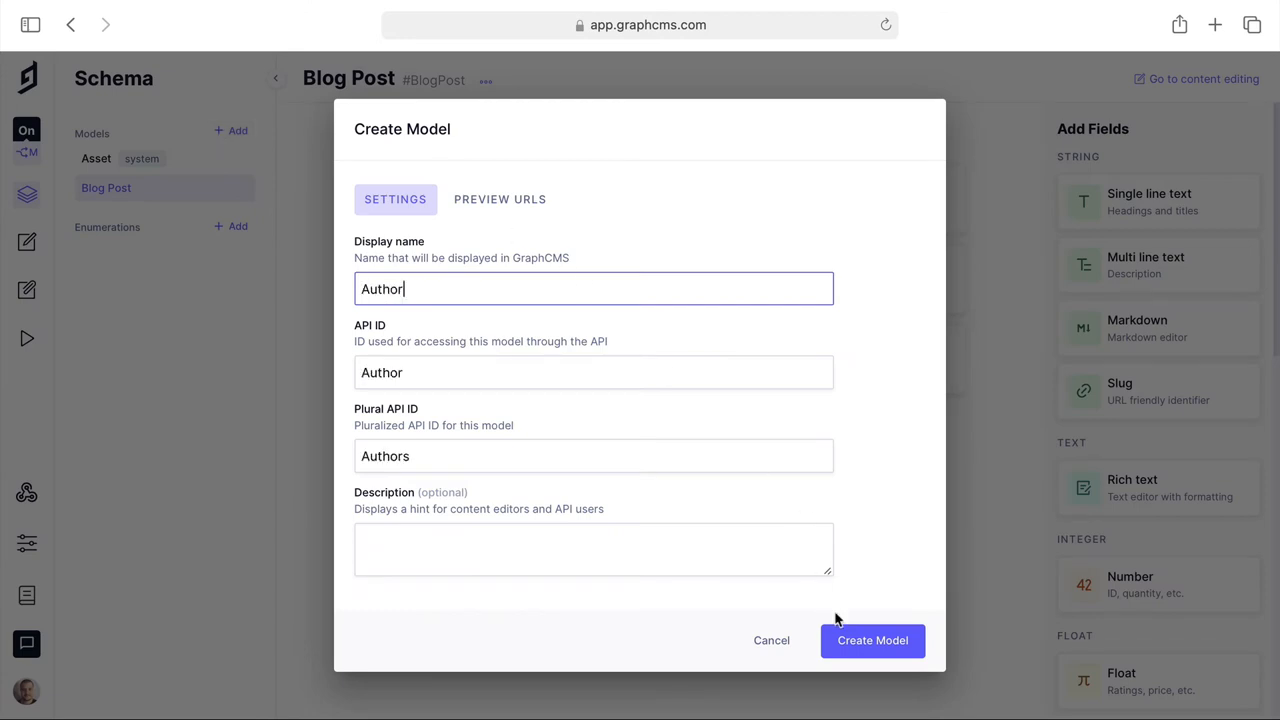
pyautogui.click(872, 640)
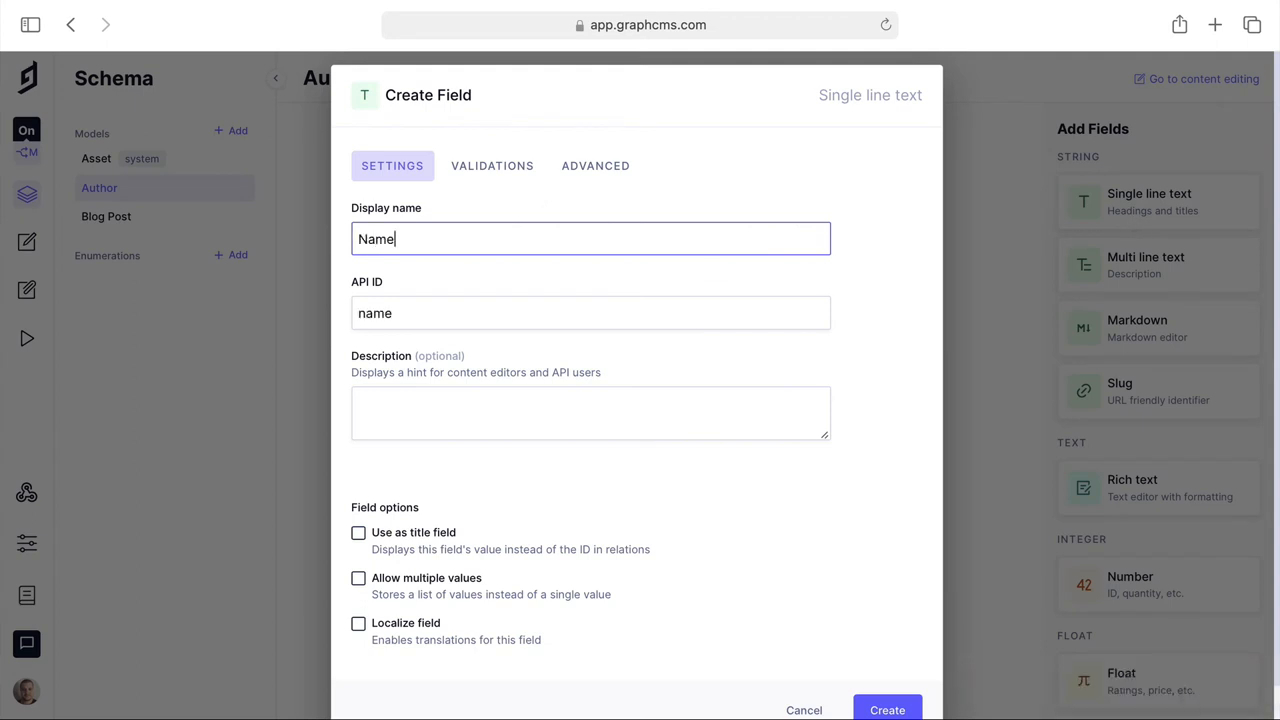
pyautogui.click(886, 710)
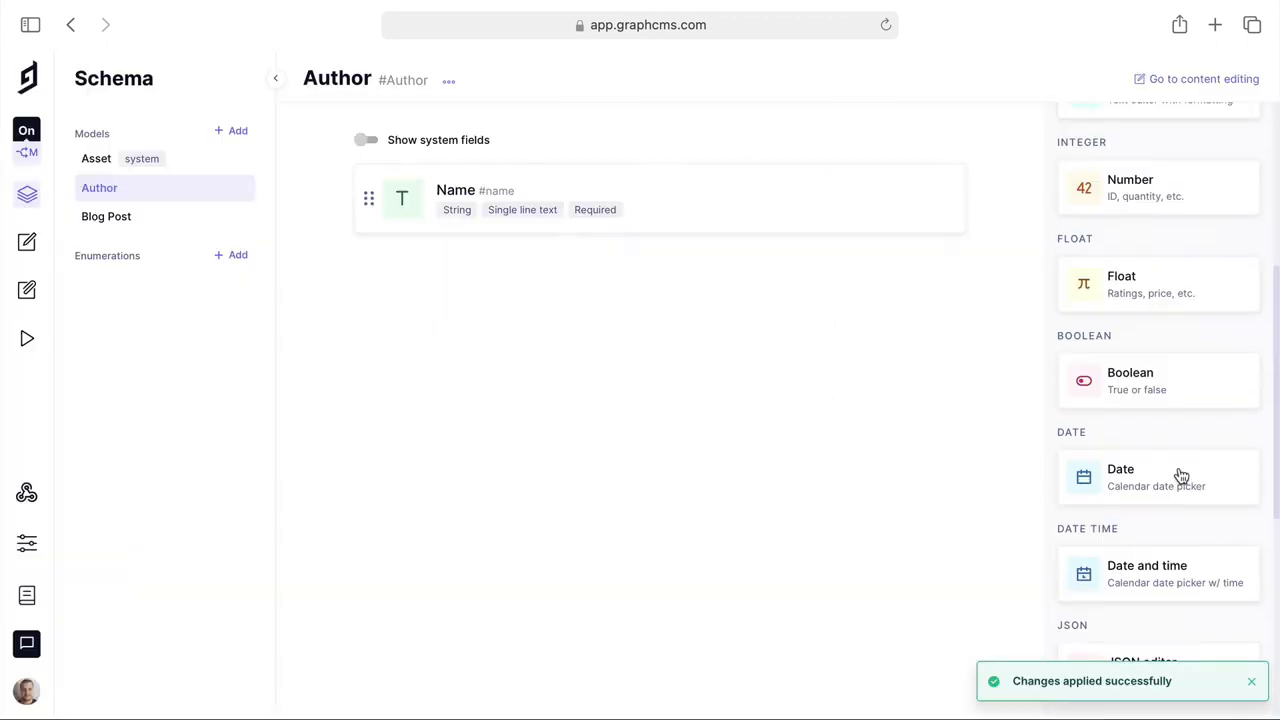
# Create a Photo asset picker field on the Author model.
pyautogui.scroll(-3)
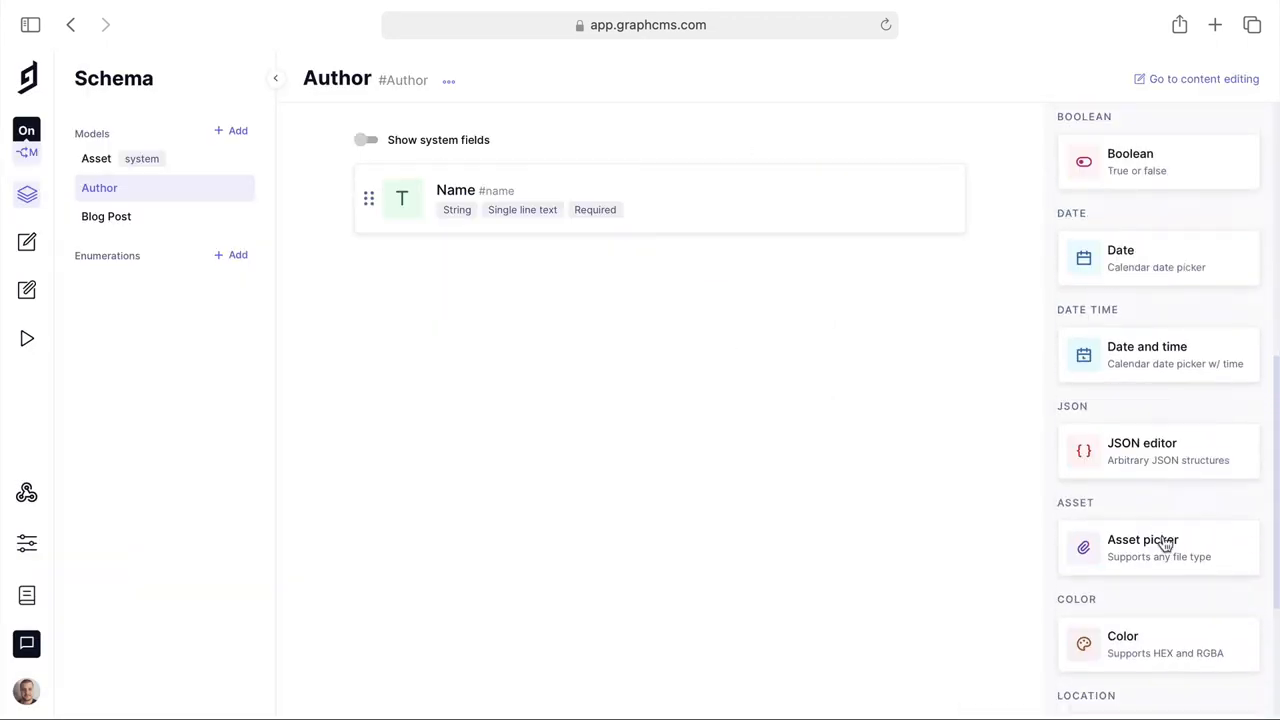
pyautogui.click(1158, 548)
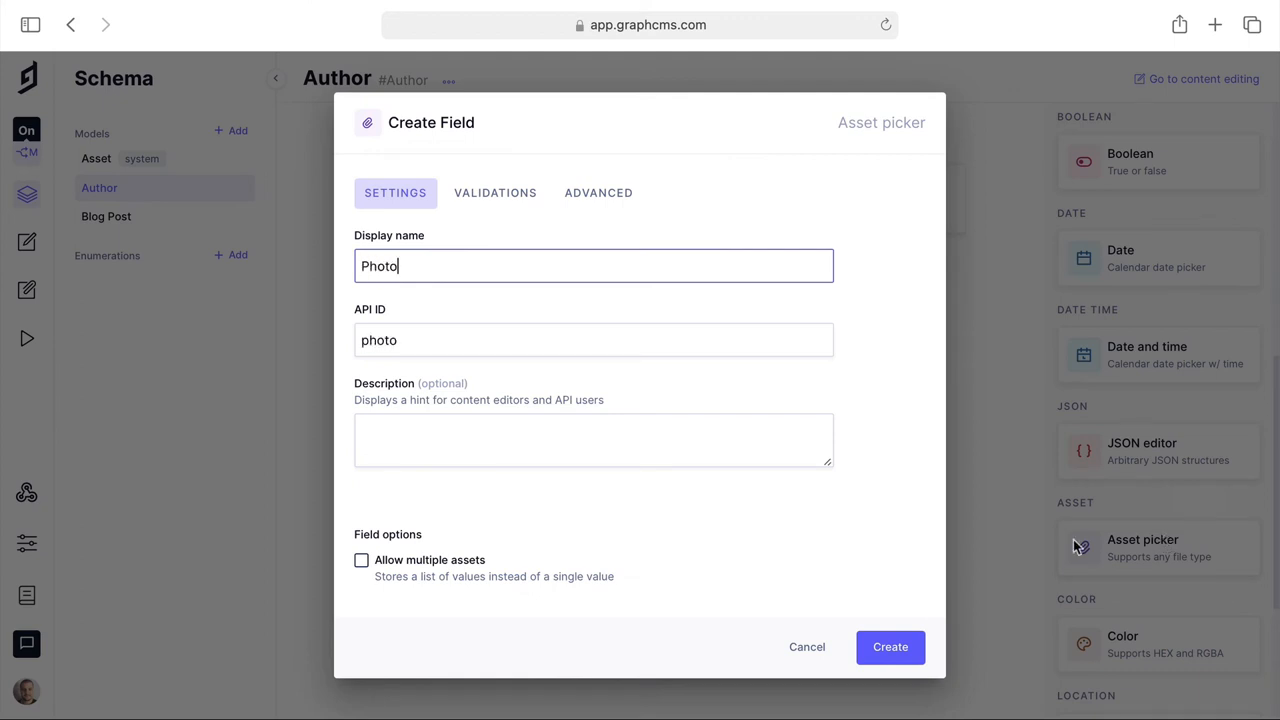
pyautogui.click(888, 646)
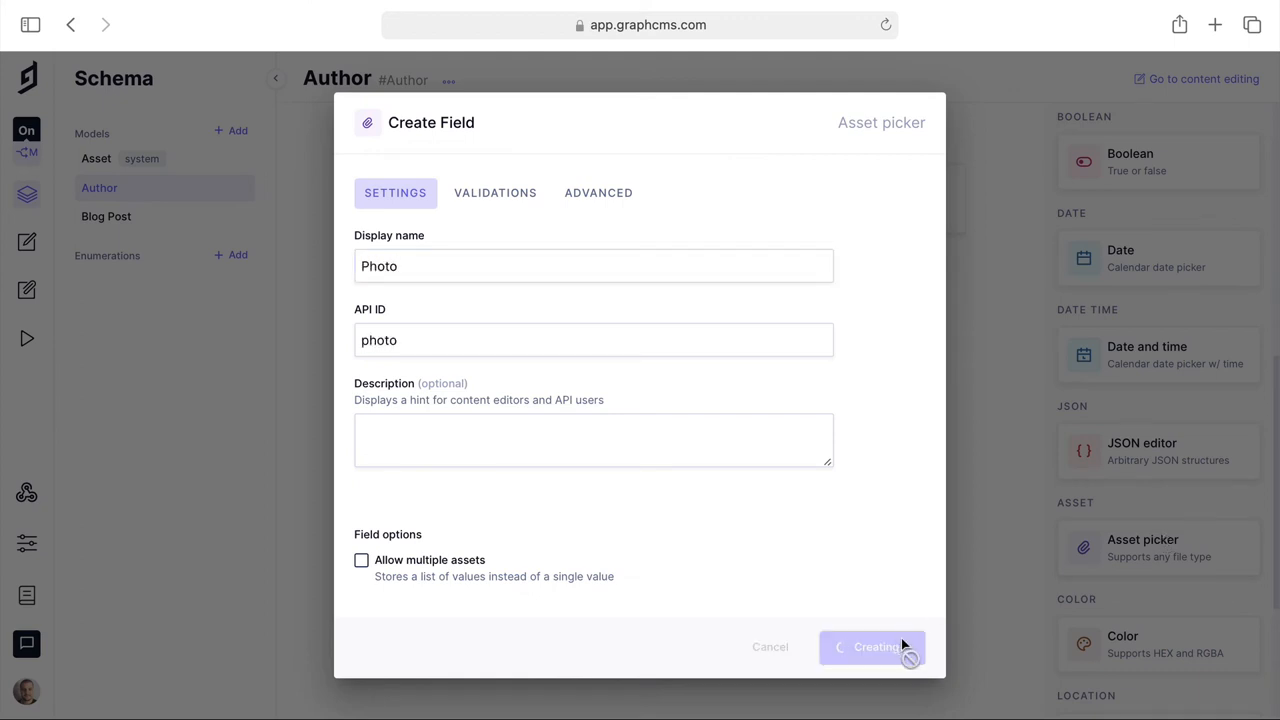
pyautogui.click(872, 646)
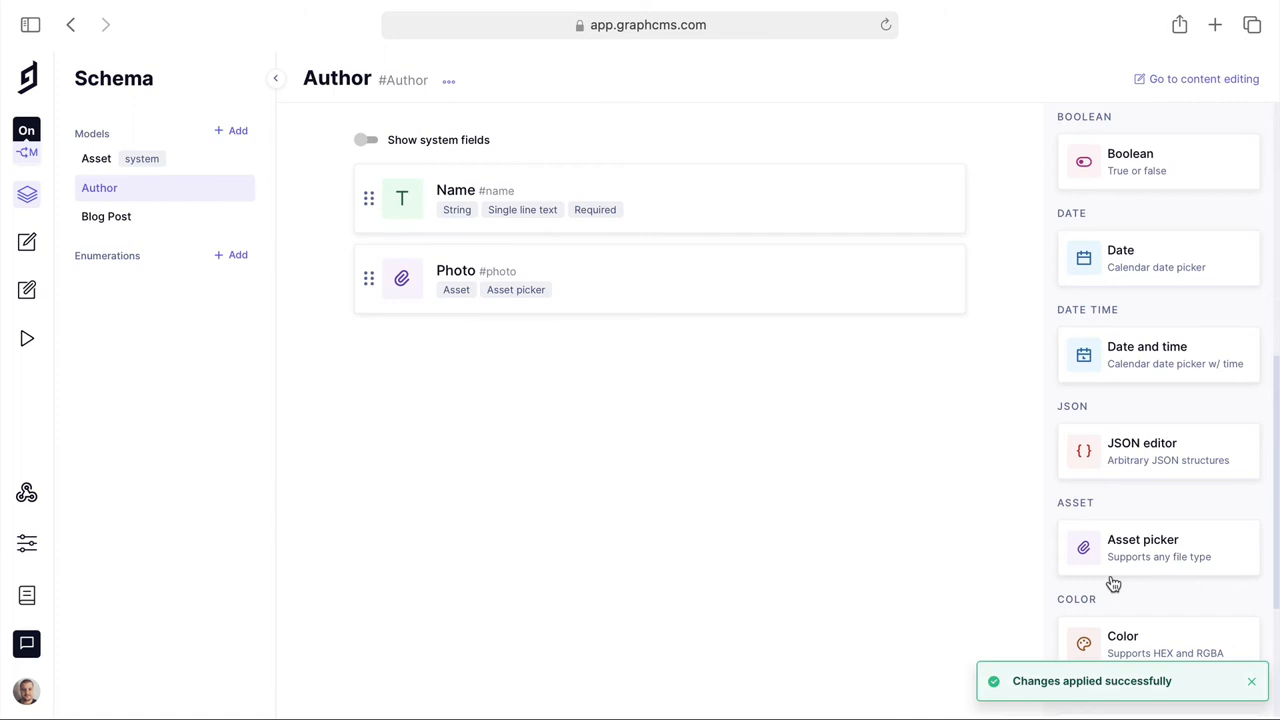
pyautogui.scroll(-3)
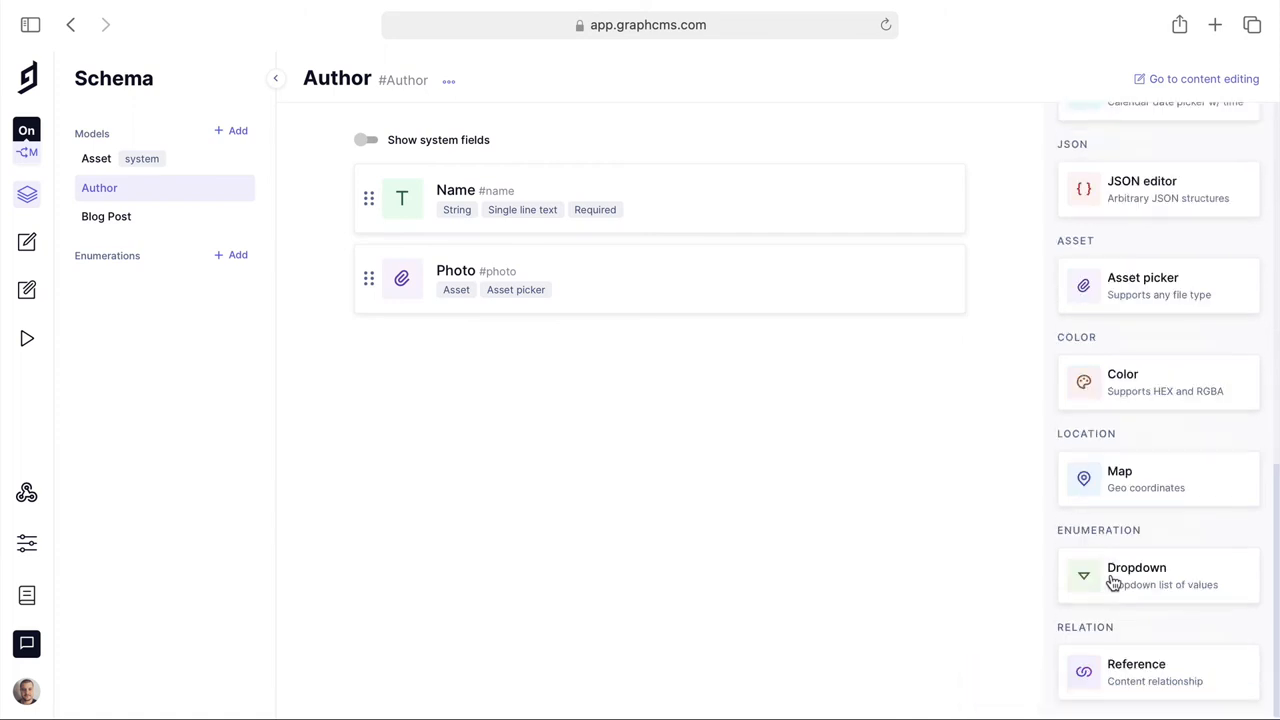
# Define a reference from Author to the BlogPost model with many-to-many cardinality.
pyautogui.click(1136, 670)
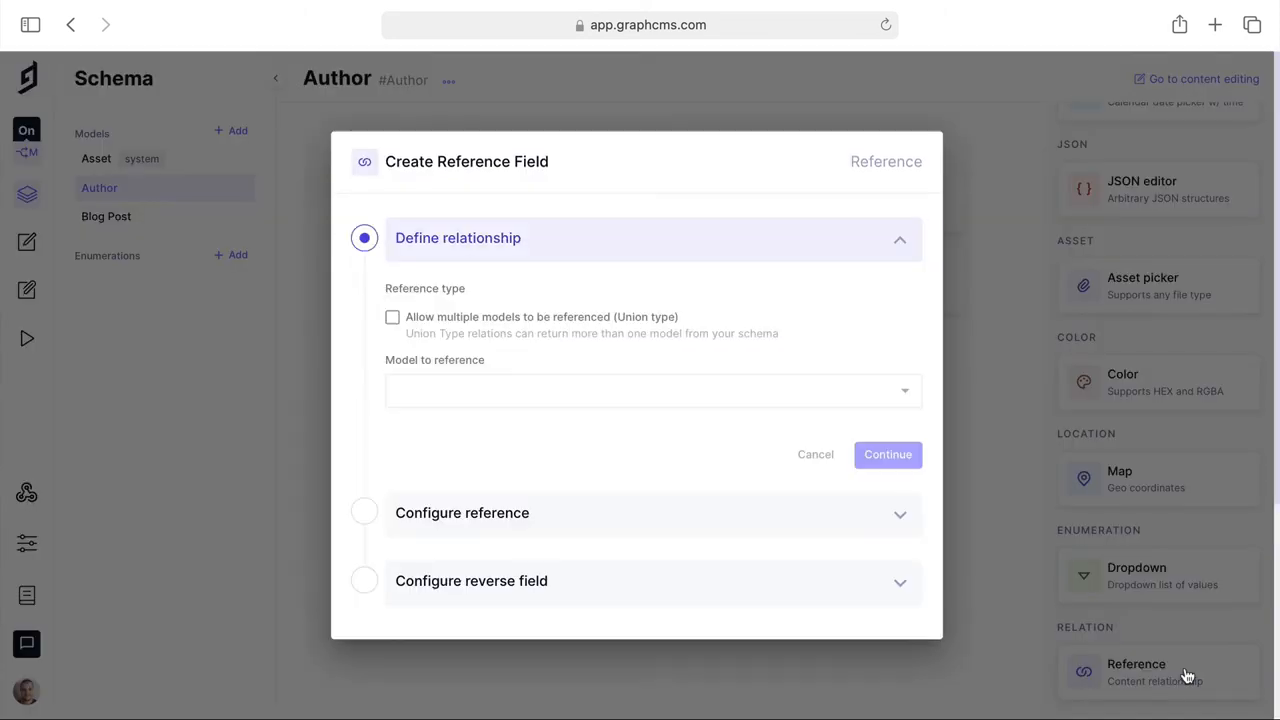
pyautogui.click(650, 390)
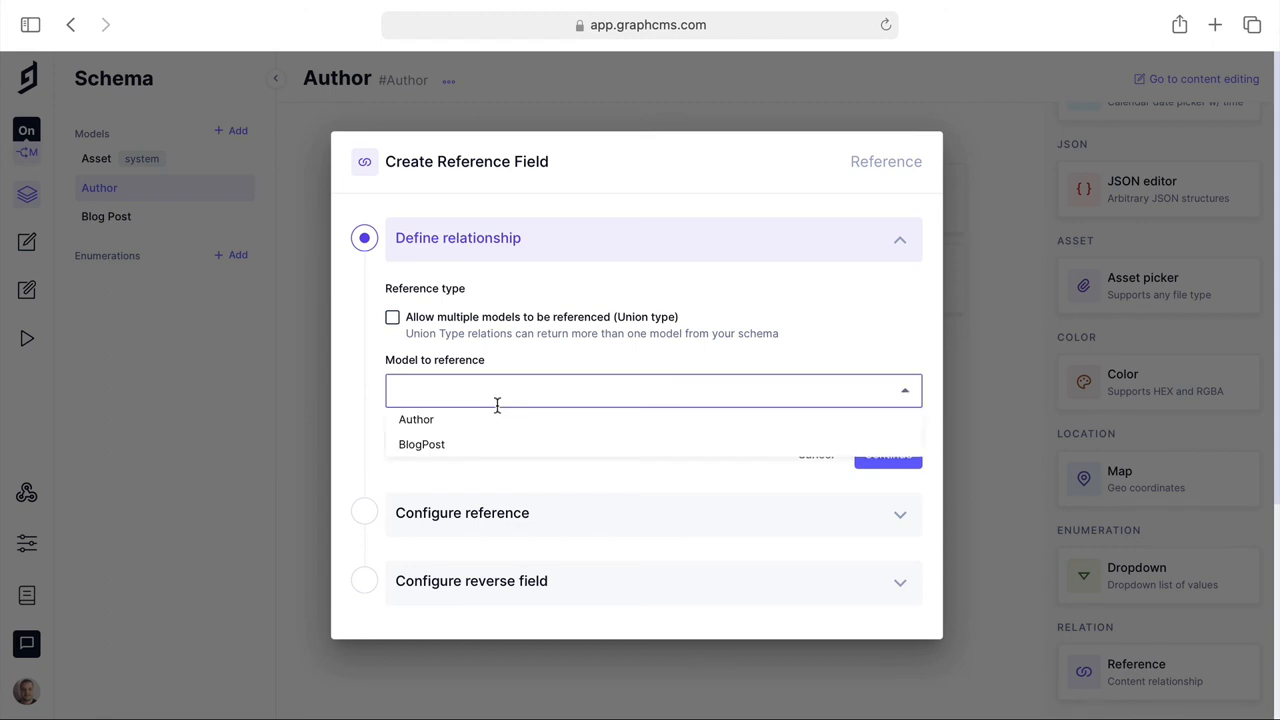
pyautogui.click(420, 444)
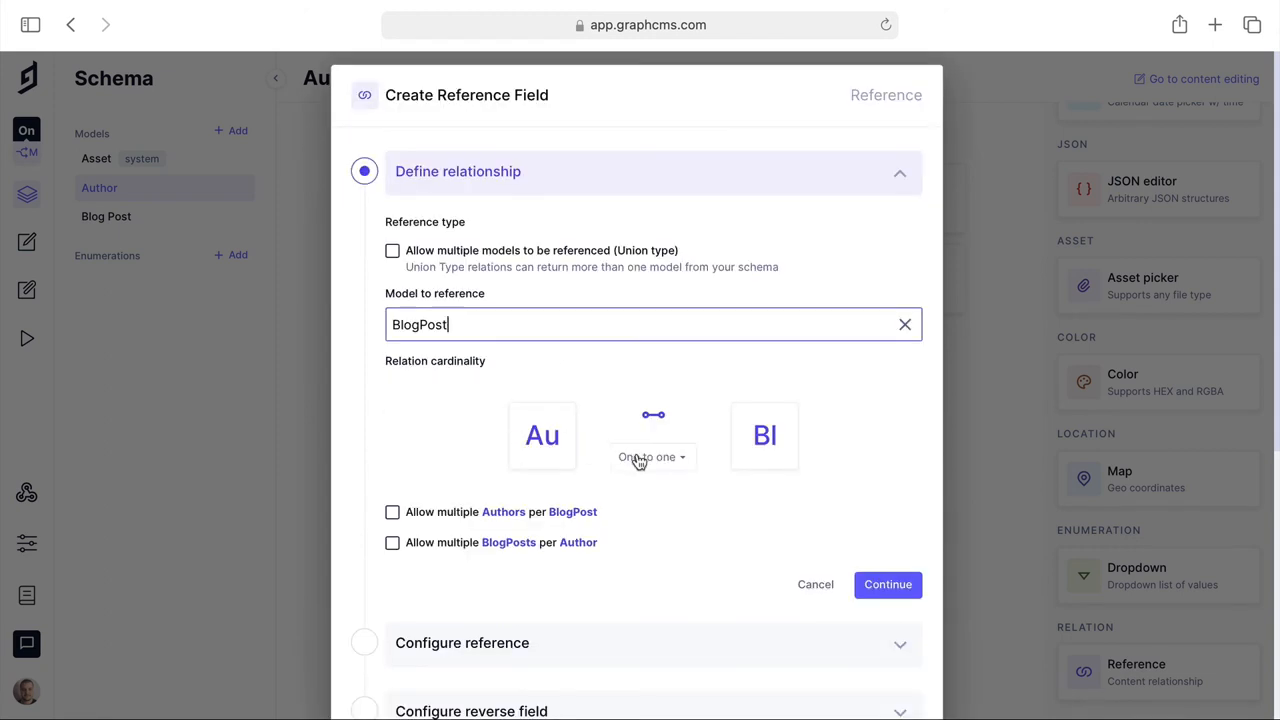
pyautogui.click(652, 456)
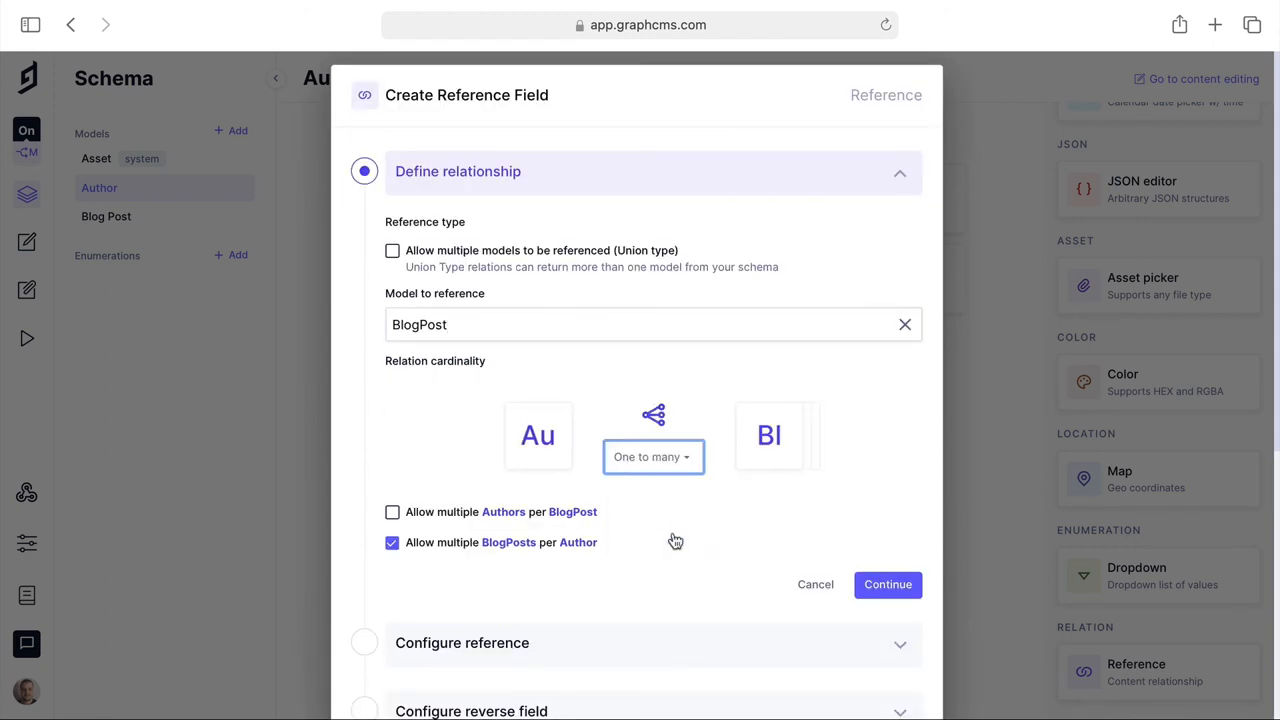
pyautogui.click(652, 456)
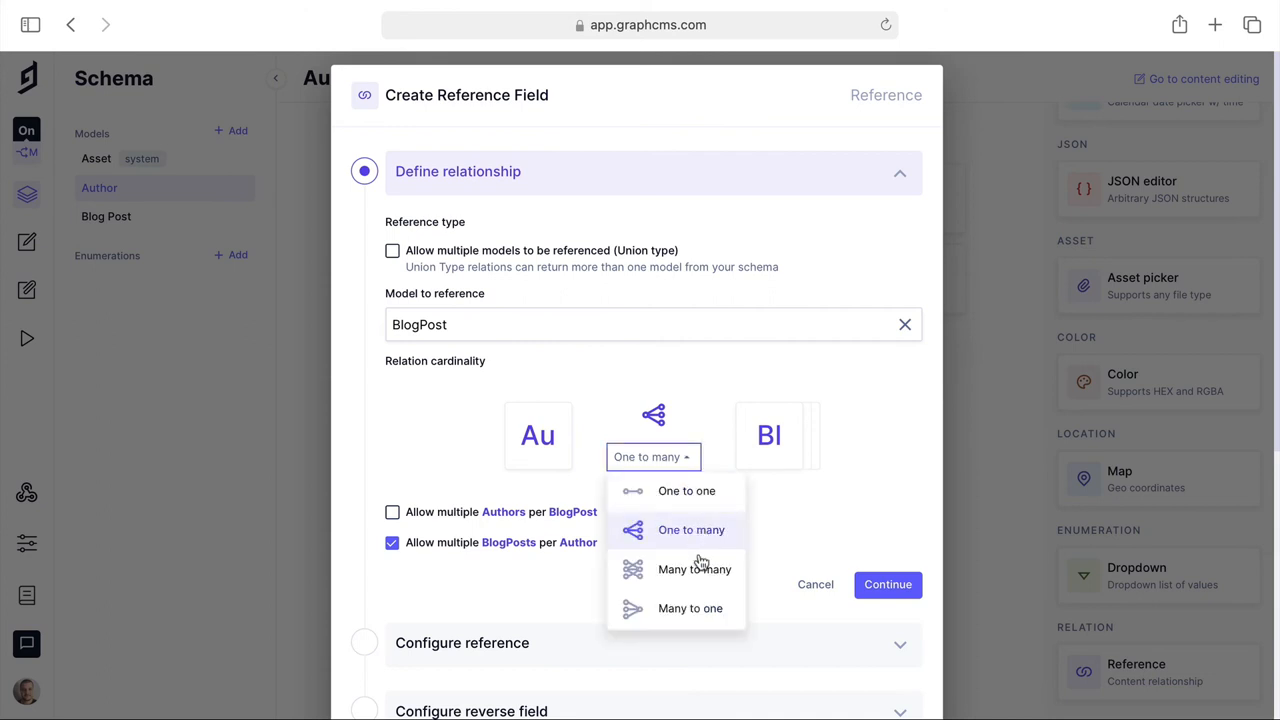
pyautogui.click(694, 568)
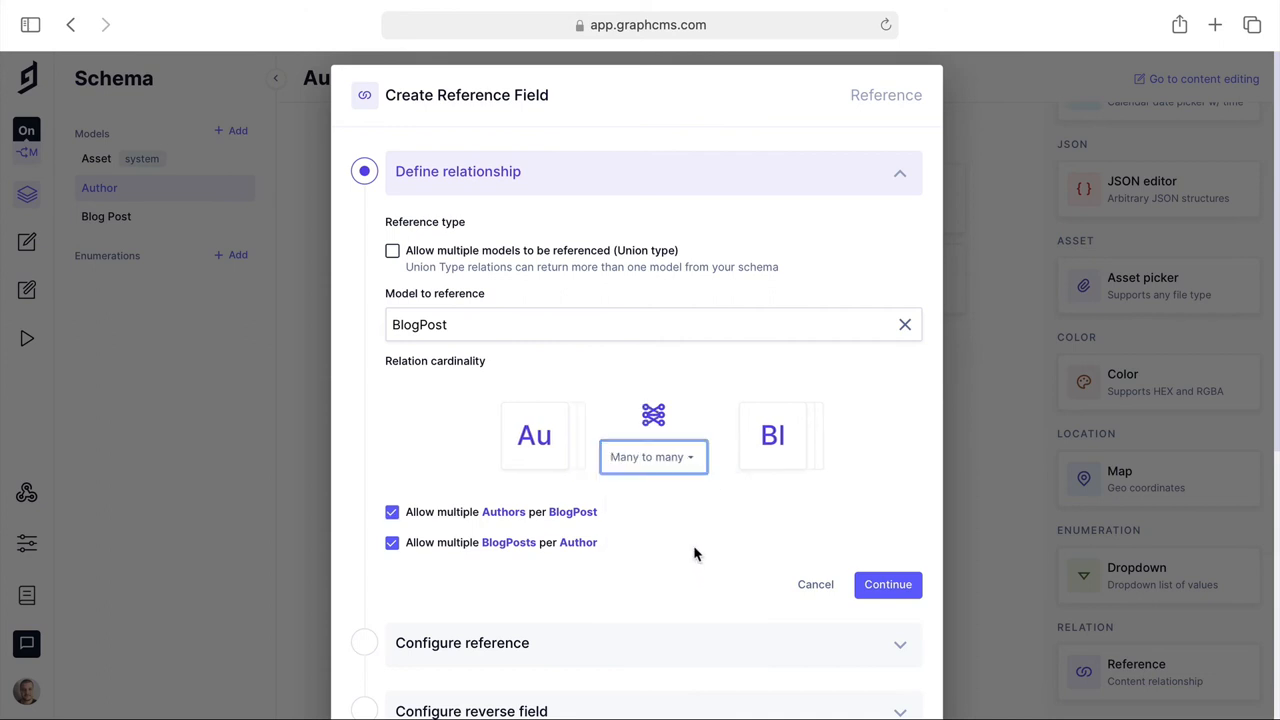
pyautogui.click(652, 456)
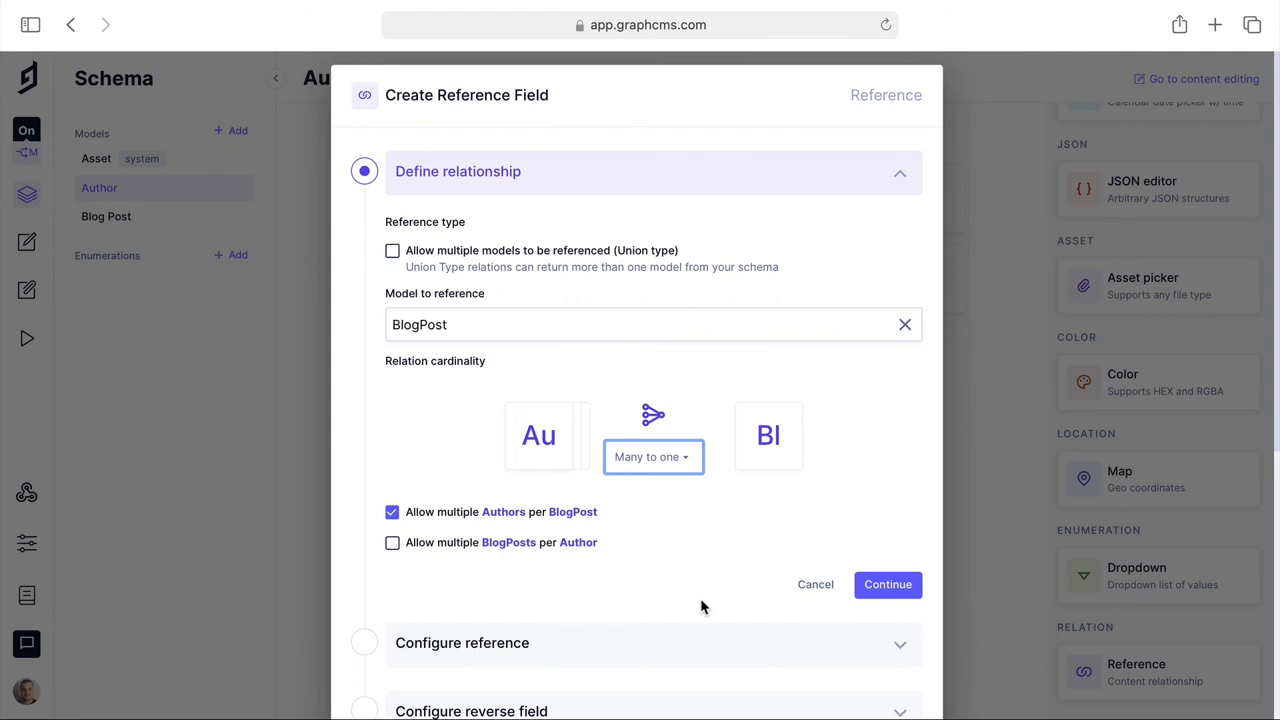
pyautogui.click(652, 456)
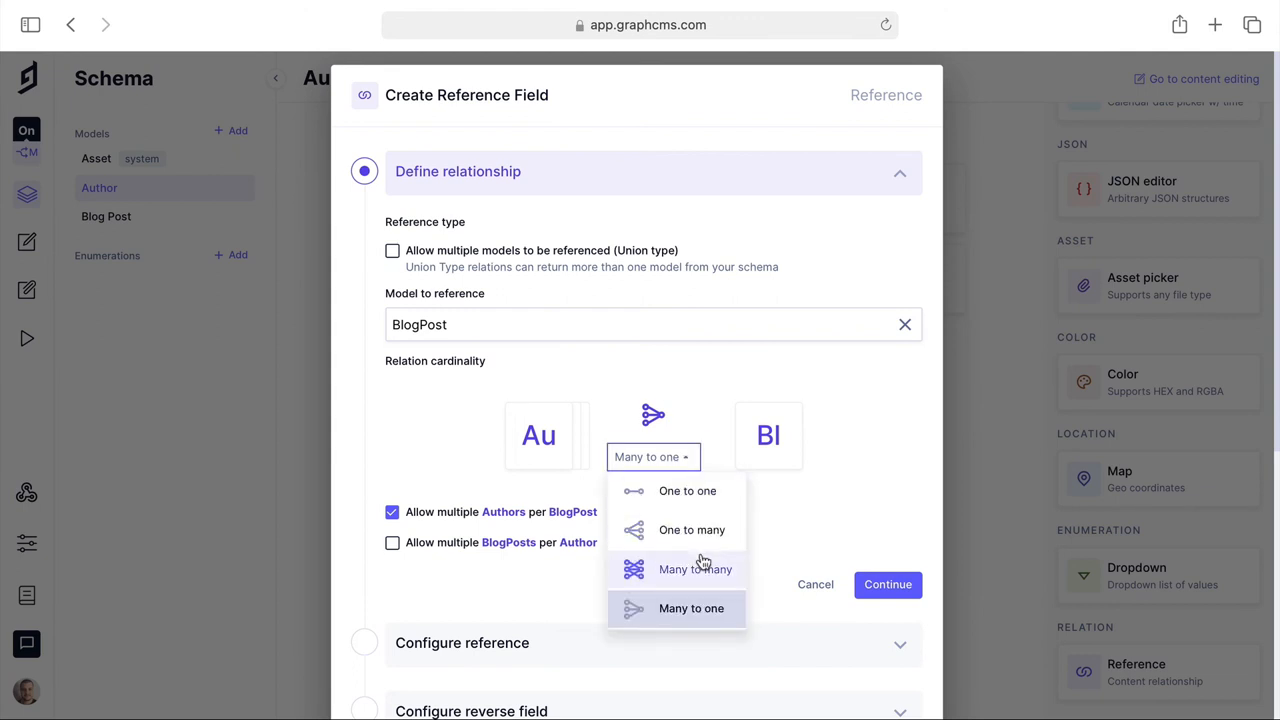
pyautogui.click(696, 568)
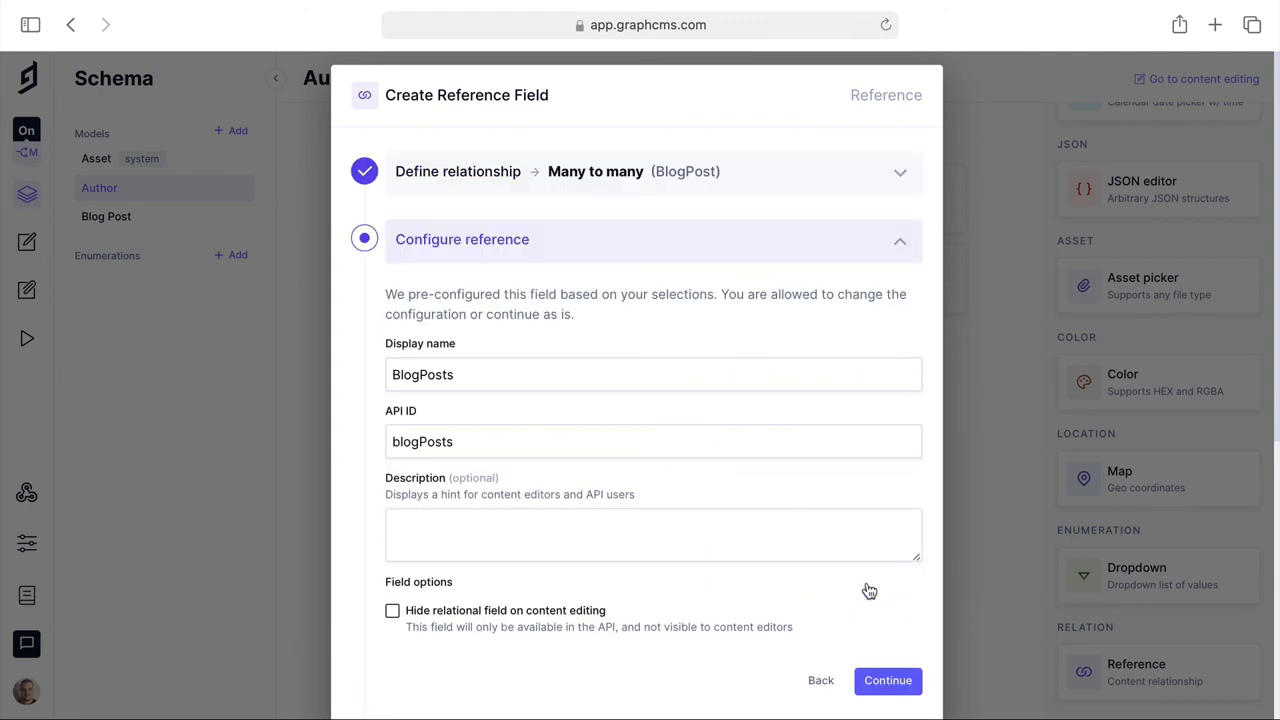
# Accept the BlogPosts field settings, create the reference, and view Blog Post's new Authors field.
pyautogui.click(888, 680)
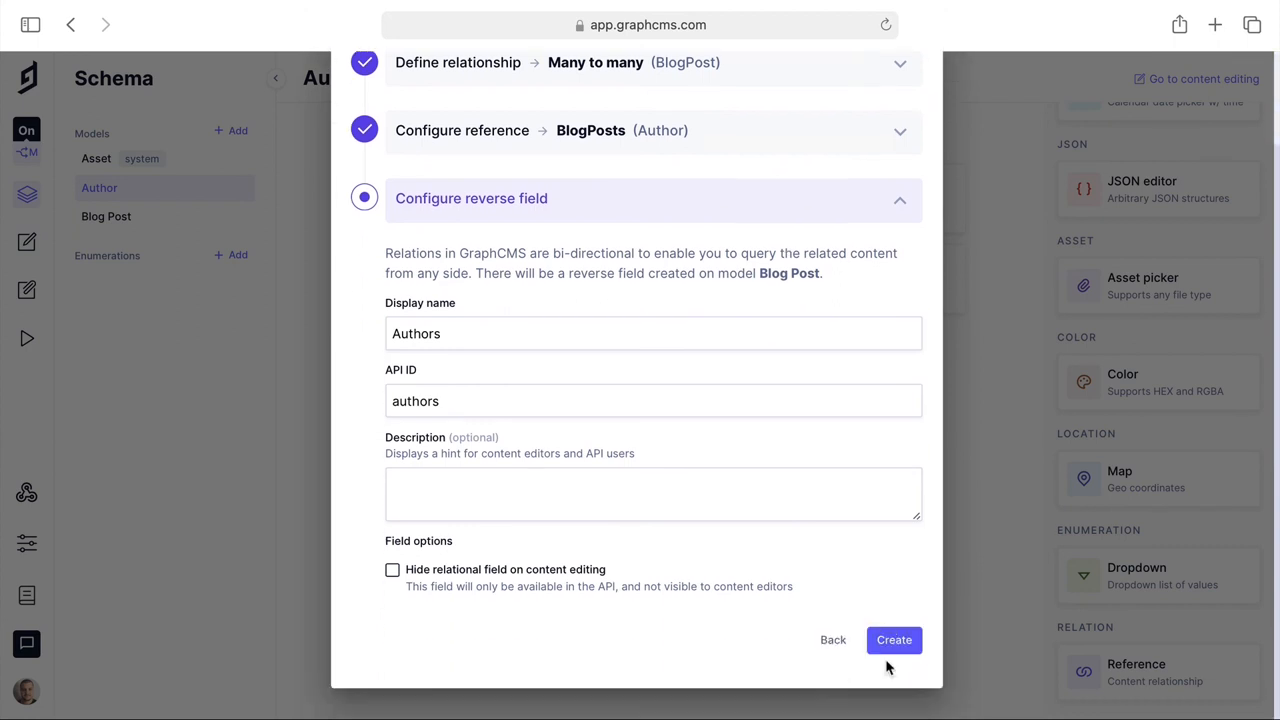
pyautogui.click(892, 640)
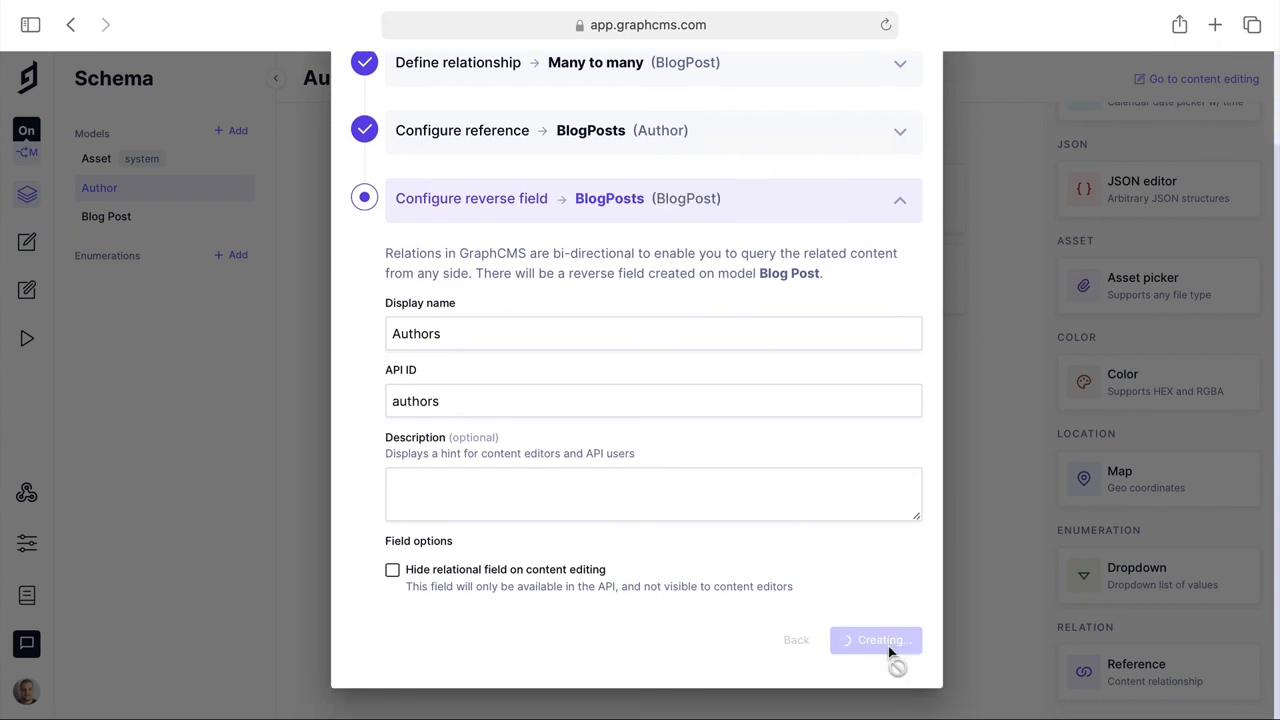
pyautogui.click(876, 640)
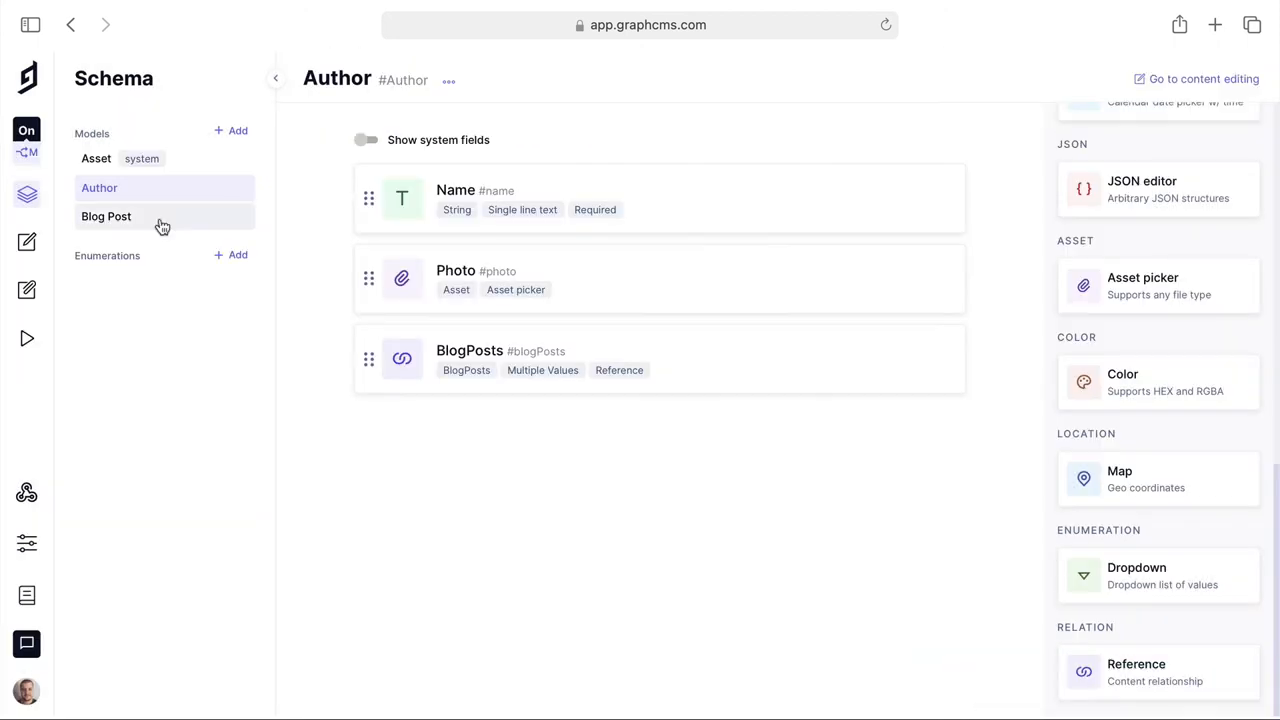
pyautogui.click(106, 216)
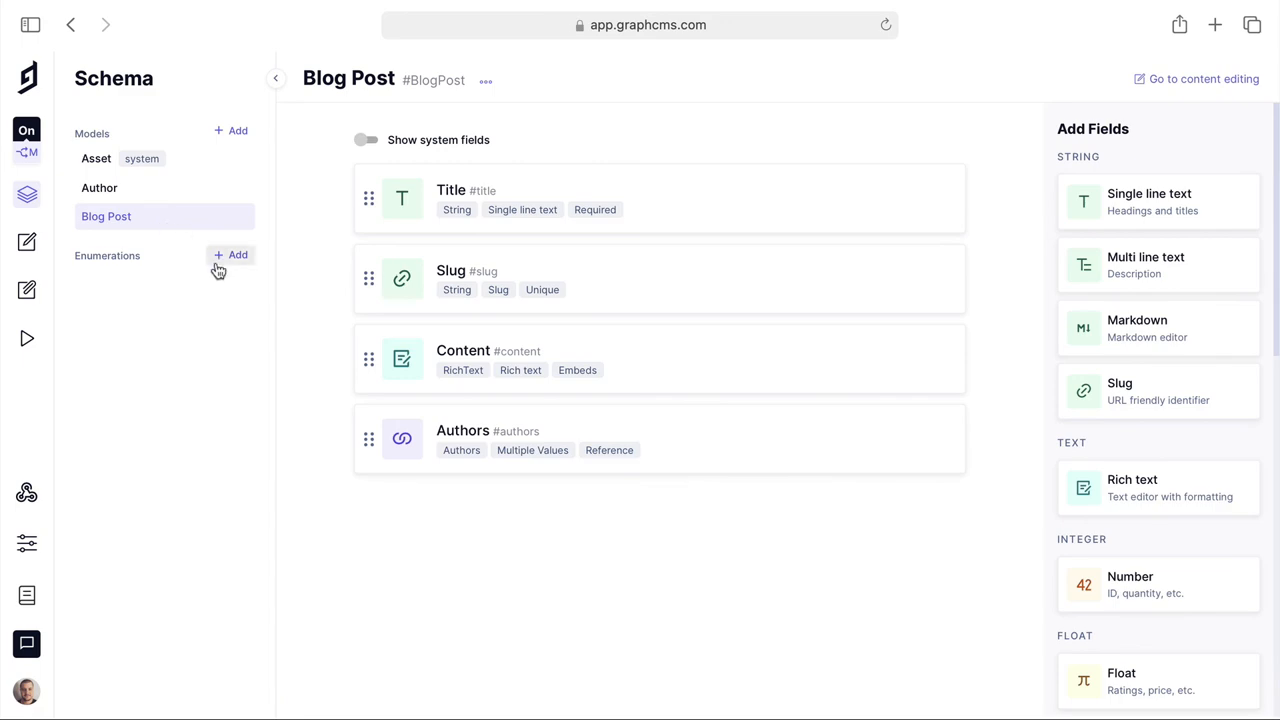